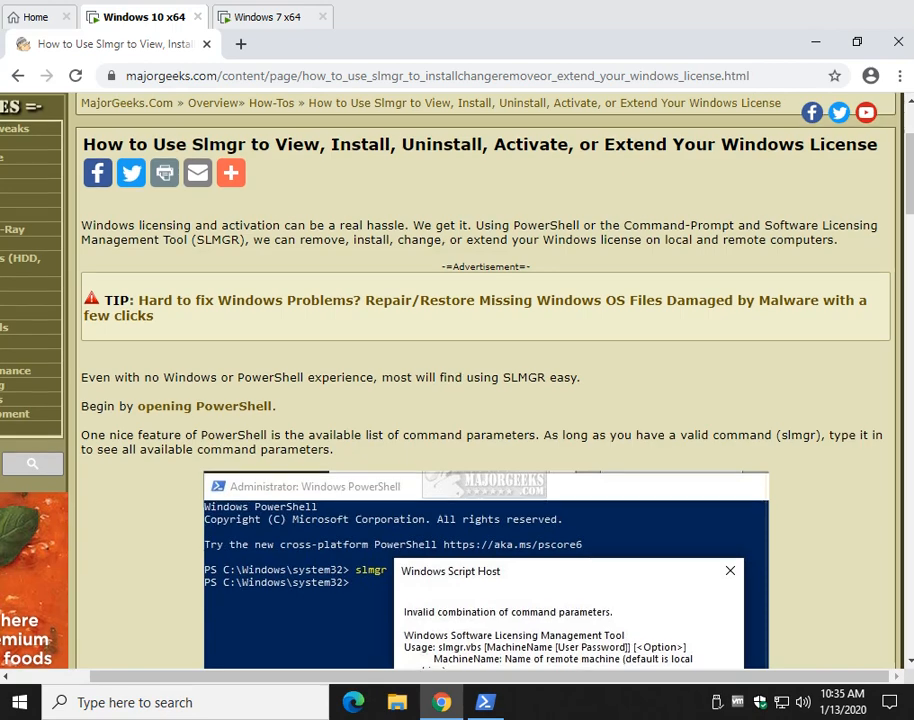
# Highlight SLMGR in the MajorGeeks article, then move to the Windows 7 x64 VM.
pyautogui.scroll(-3)
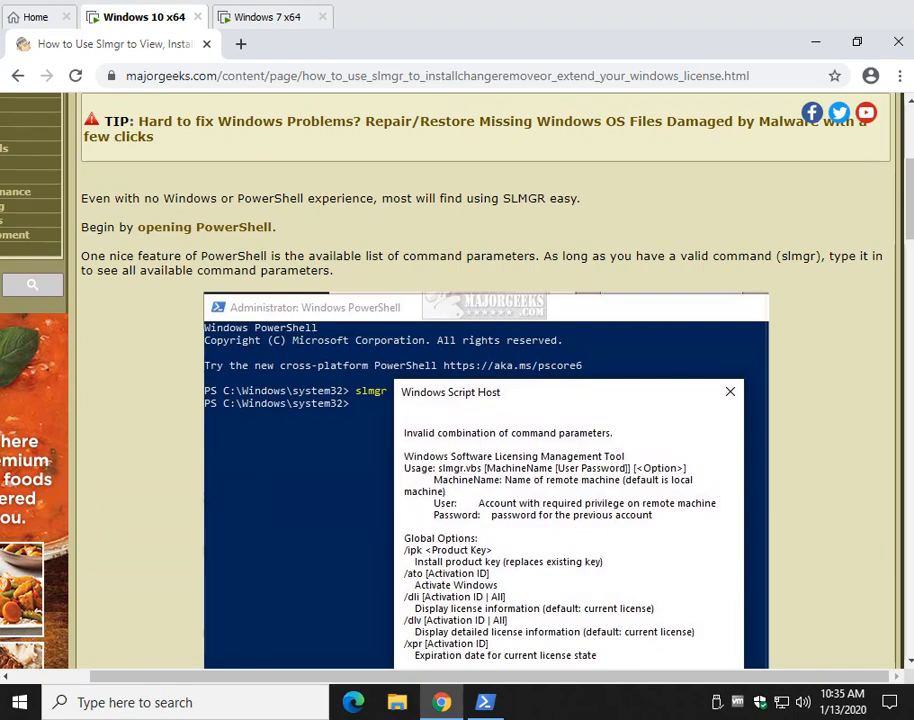
pyautogui.doubleClick(524, 198)
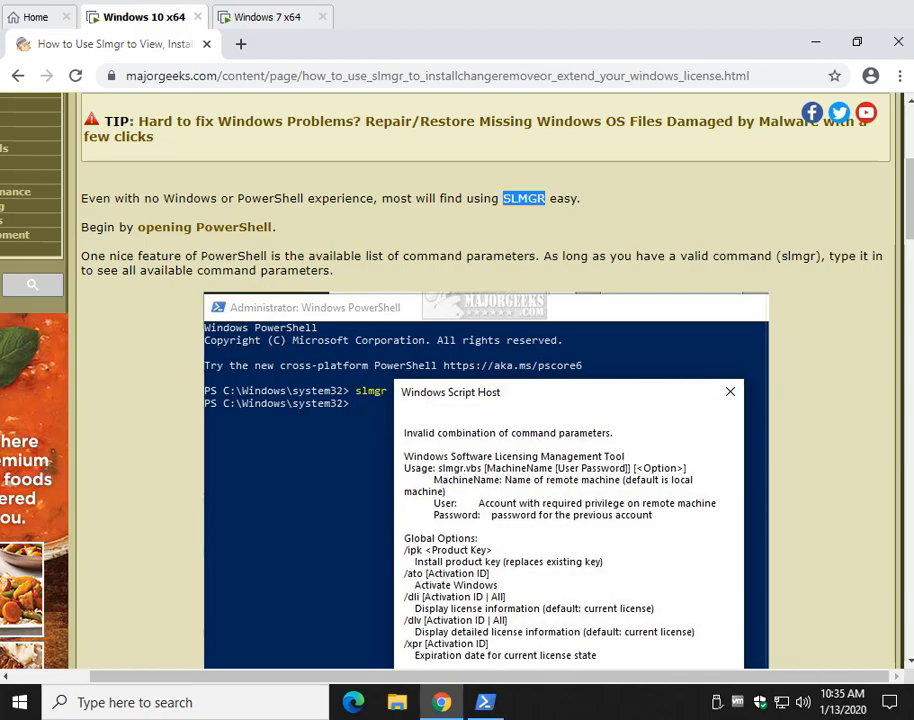
pyautogui.click(270, 16)
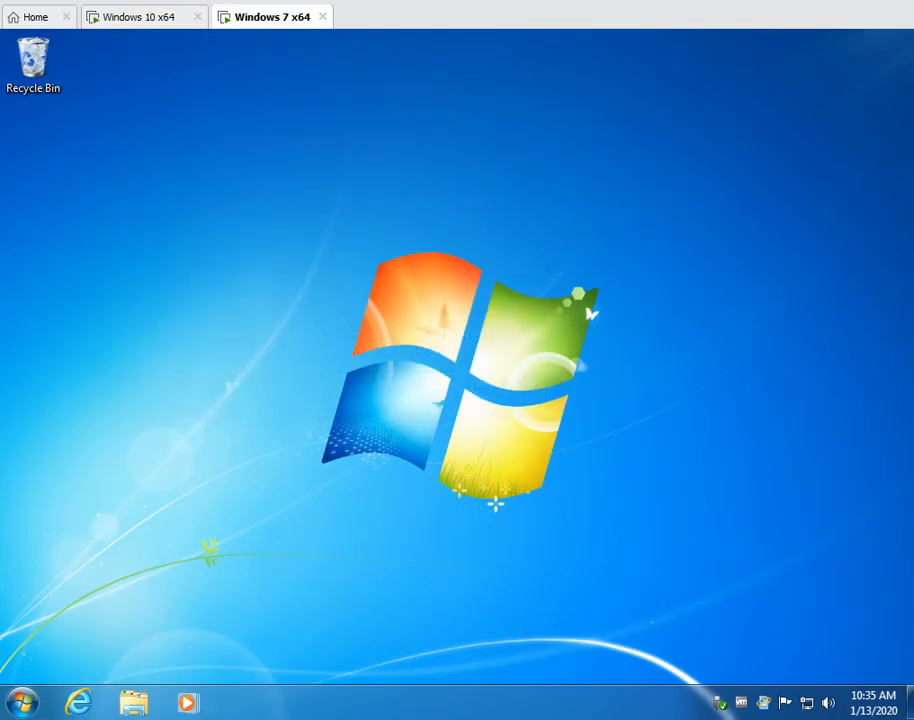
# Launch an administrator Command Prompt from Accessories, approving the UAC prompt.
pyautogui.click(20, 702)
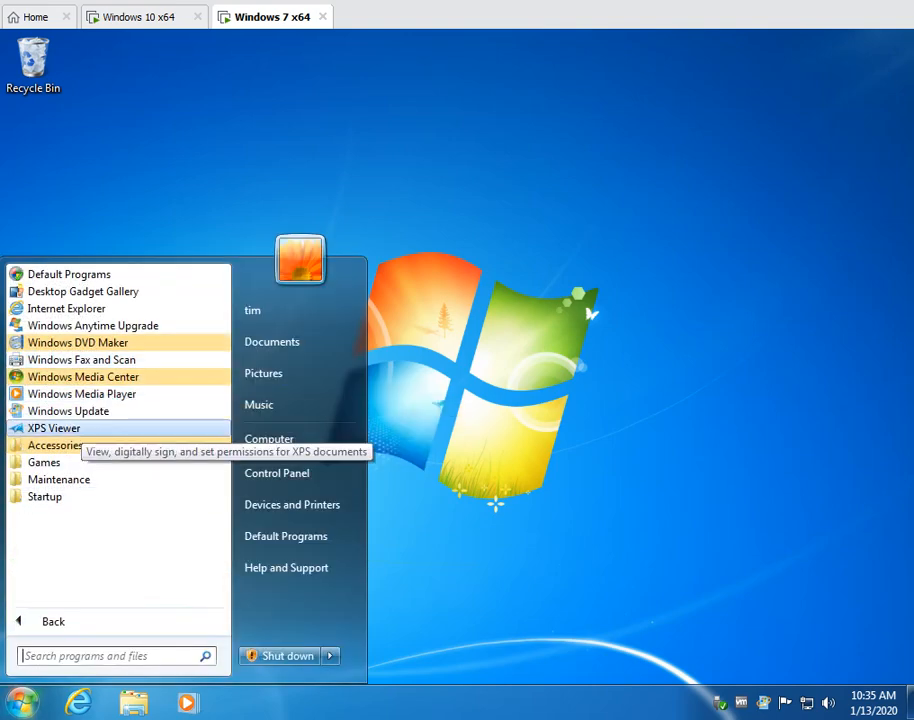
pyautogui.click(56, 444)
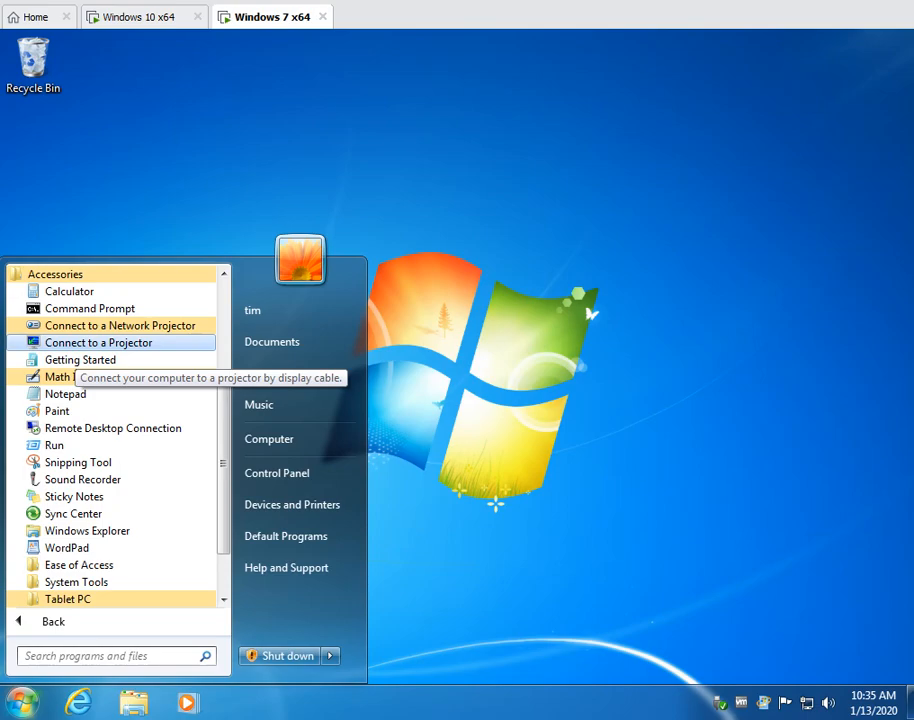
pyautogui.click(88, 308)
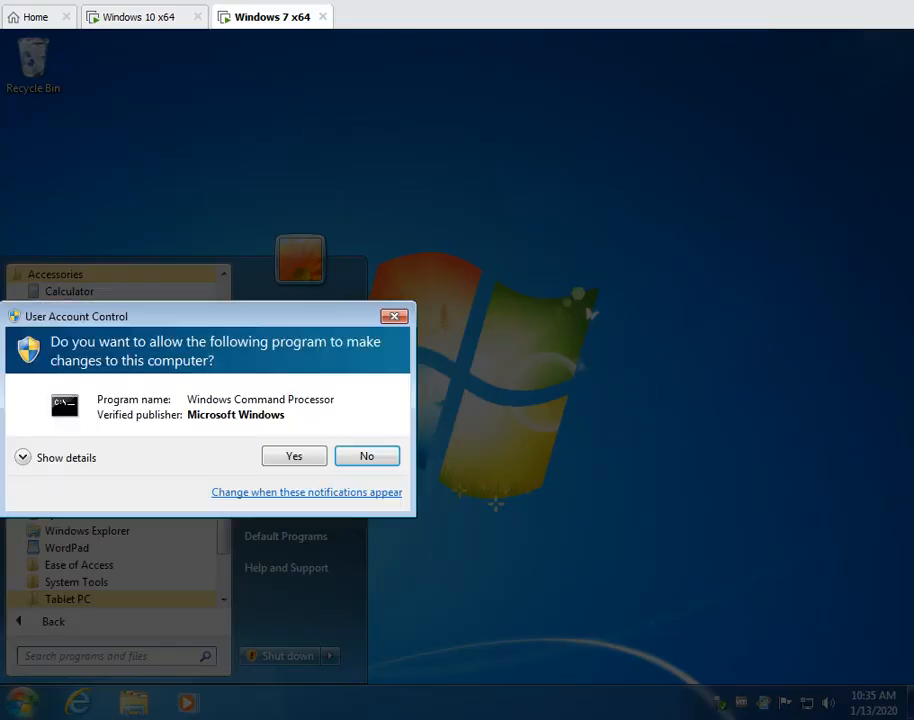
pyautogui.click(292, 456)
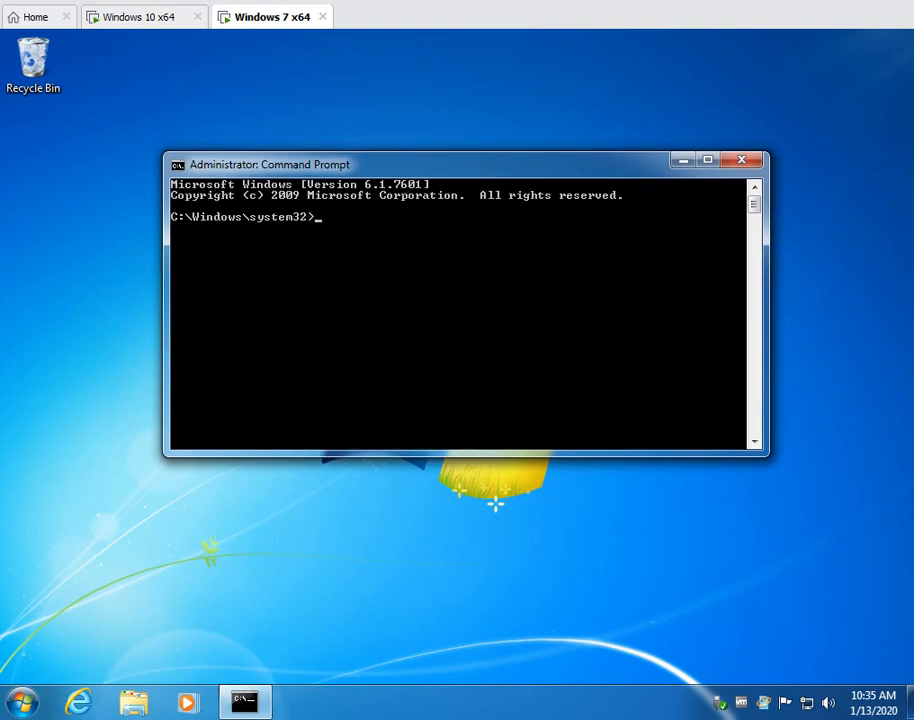
# Run slmgr with no options to list its usage, then return to Windows 10.
pyautogui.write('slmg')
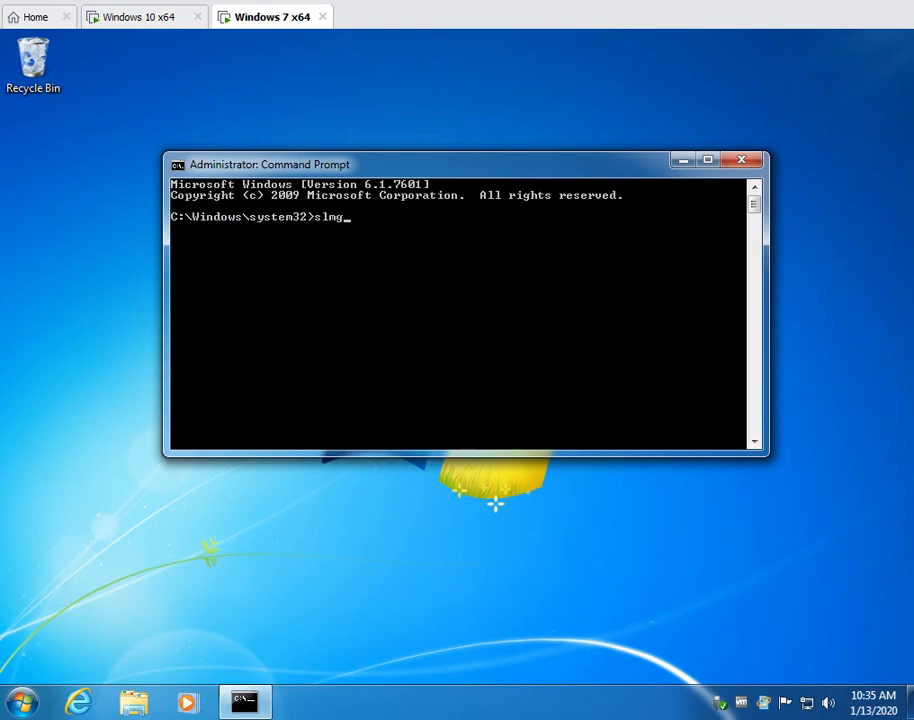
pyautogui.press('Return')
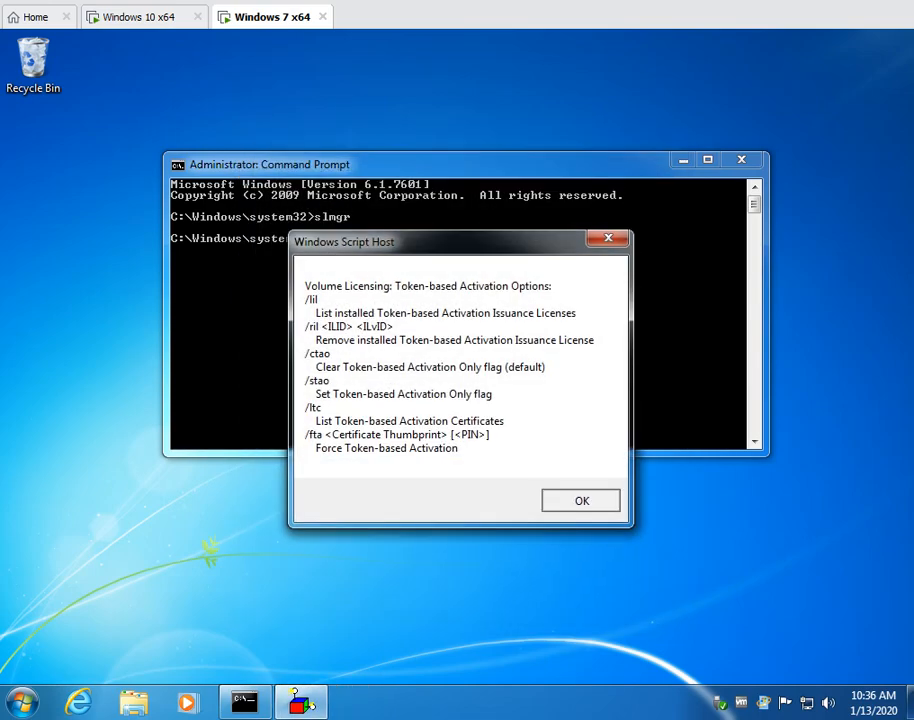
pyautogui.click(580, 500)
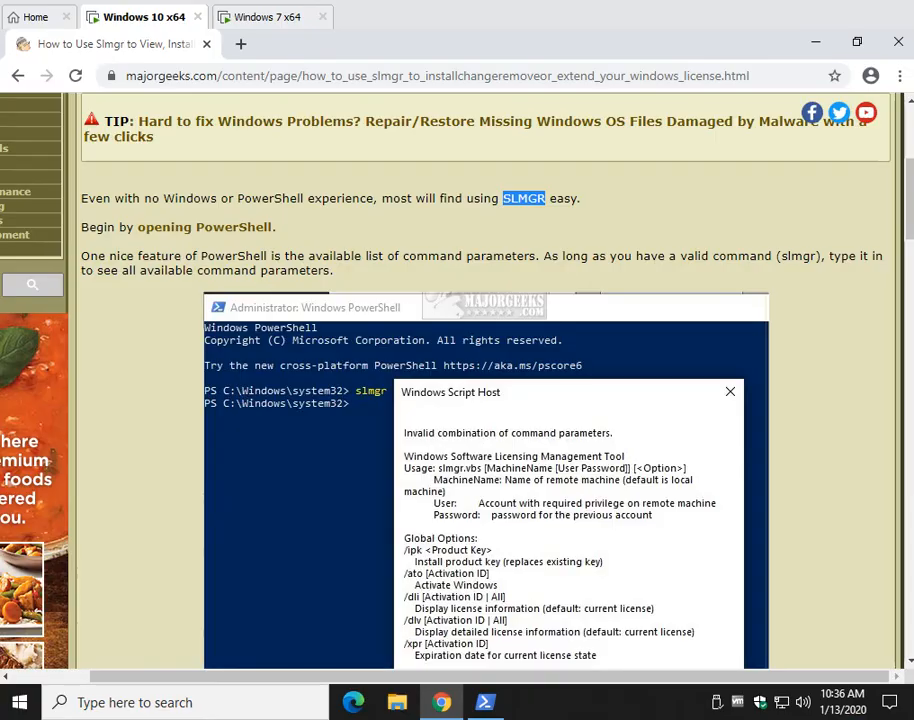
# Scroll to Get License Information and highlight the slmgr.vbs /dli option.
pyautogui.scroll(-3)
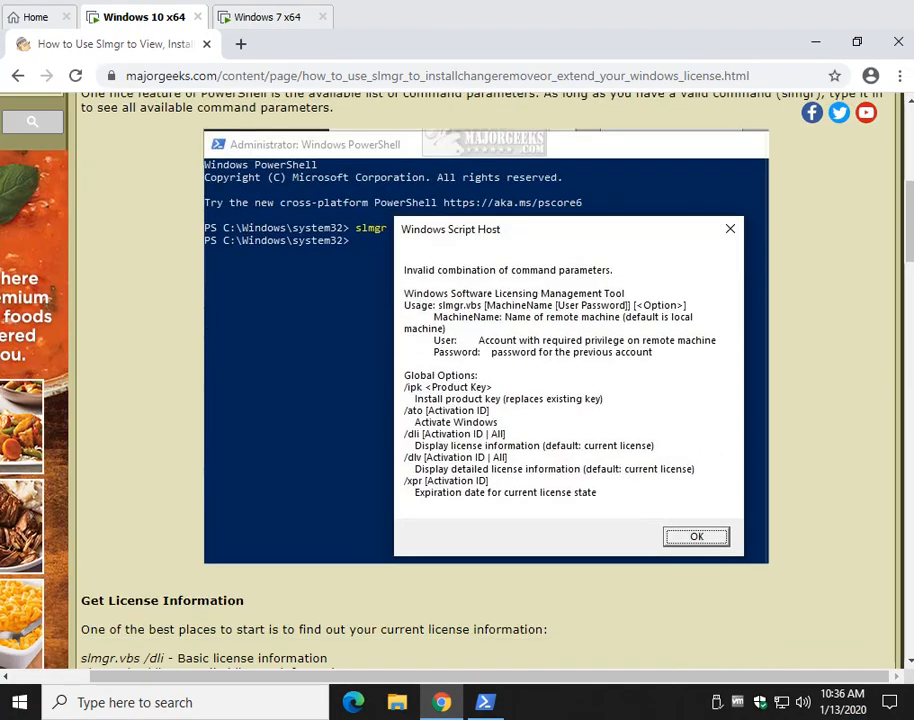
pyautogui.scroll(-3)
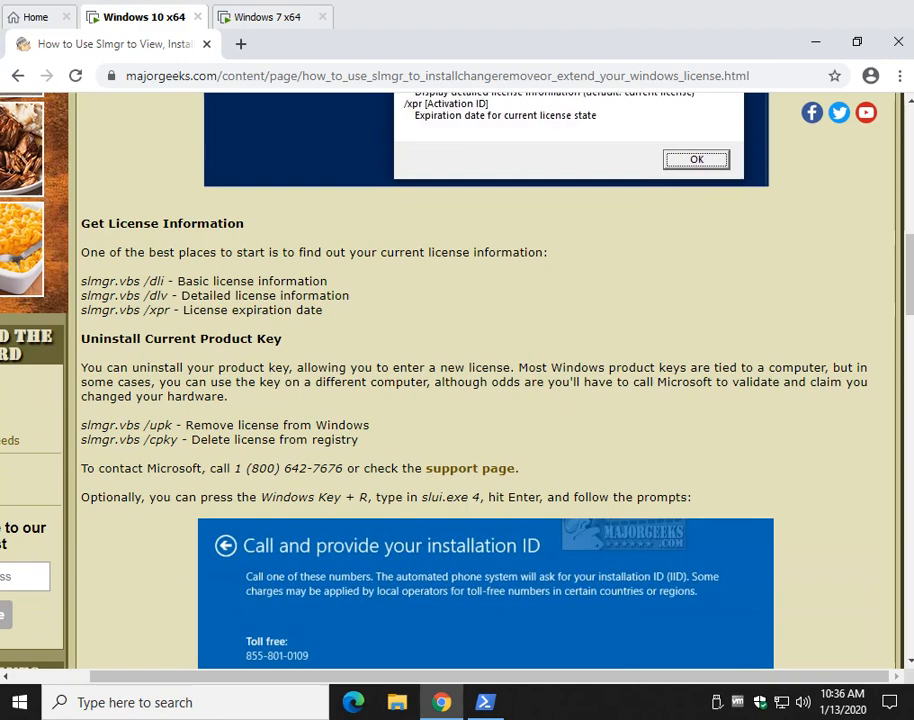
pyautogui.doubleClick(122, 280)
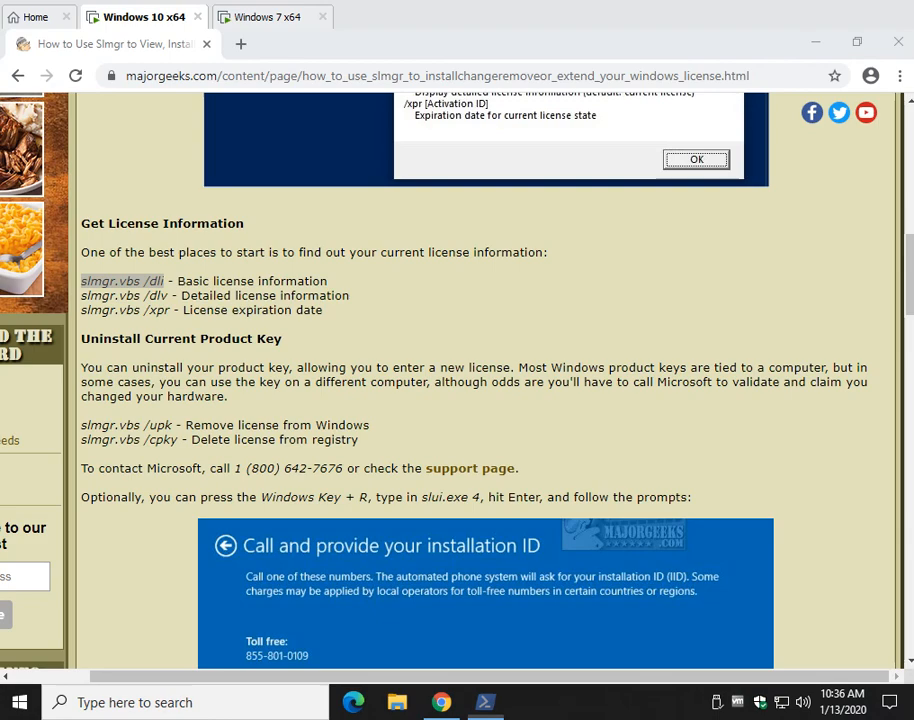
# Run slmgr.vbs /dli in an admin PowerShell: Professional, RETAIL, Licensed; dismiss the result.
pyautogui.rightClick(18, 700)
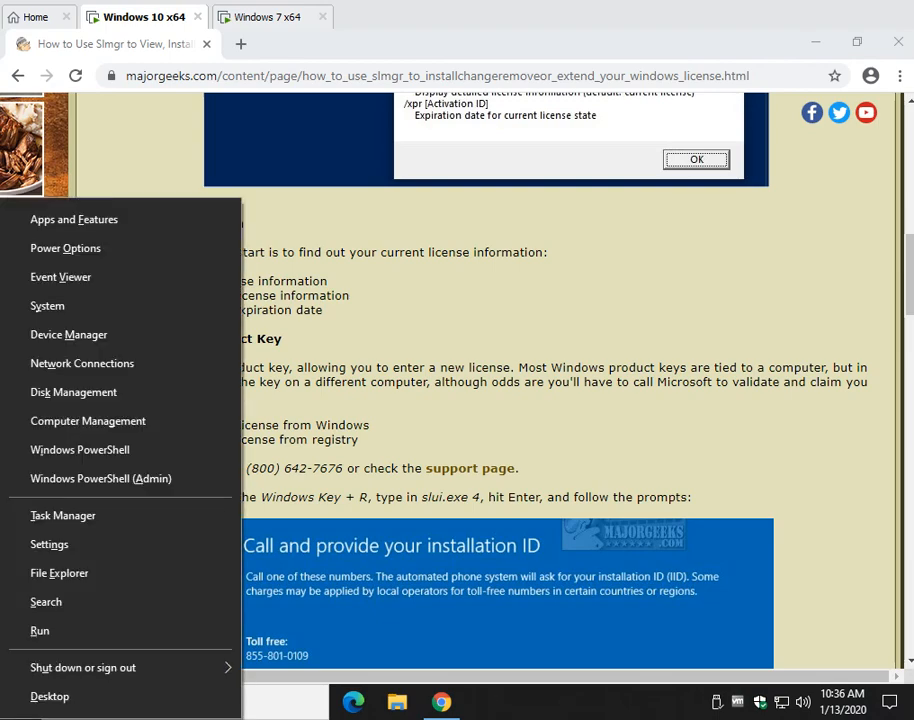
pyautogui.moveTo(100, 478)
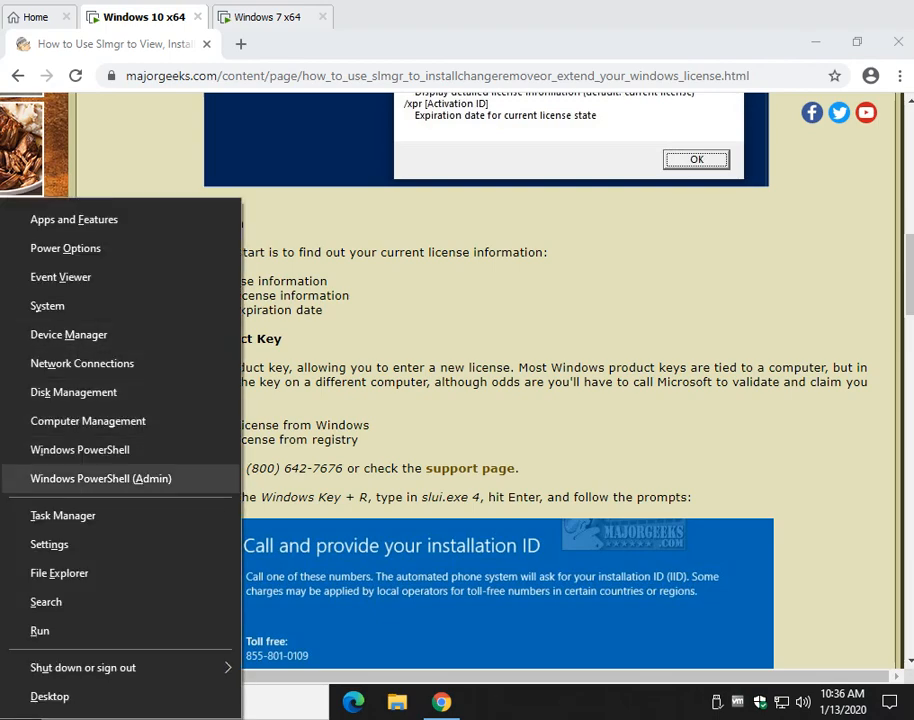
pyautogui.click(100, 478)
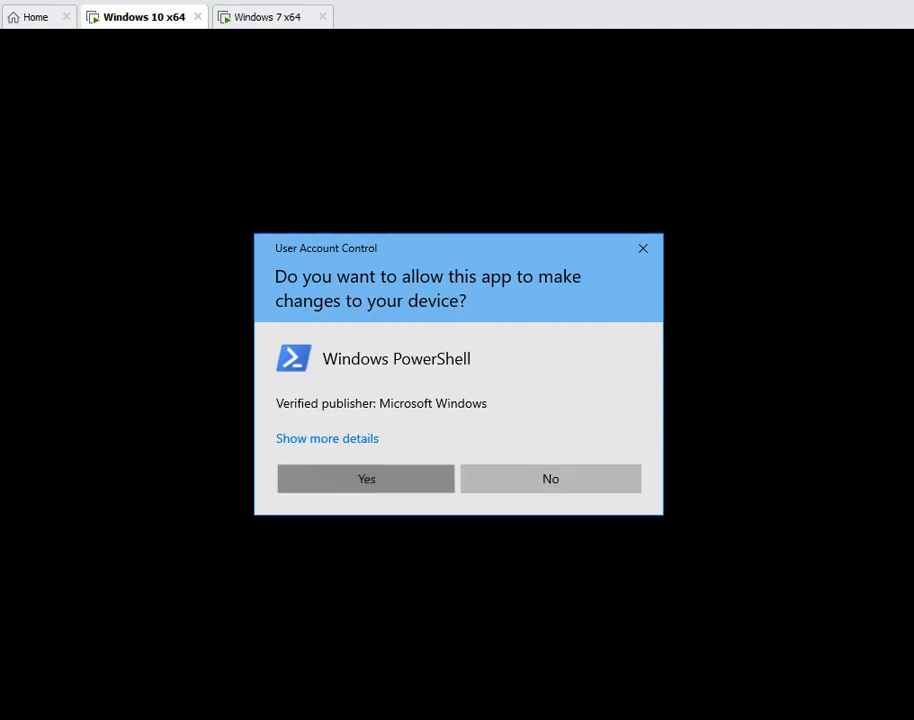
pyautogui.click(366, 478)
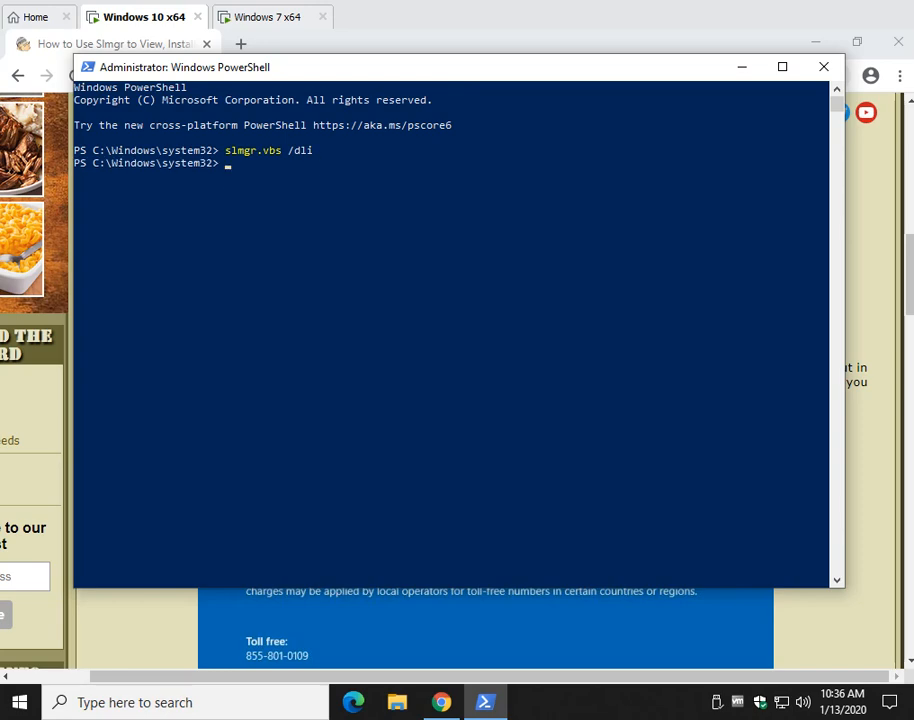
pyautogui.press('Return')
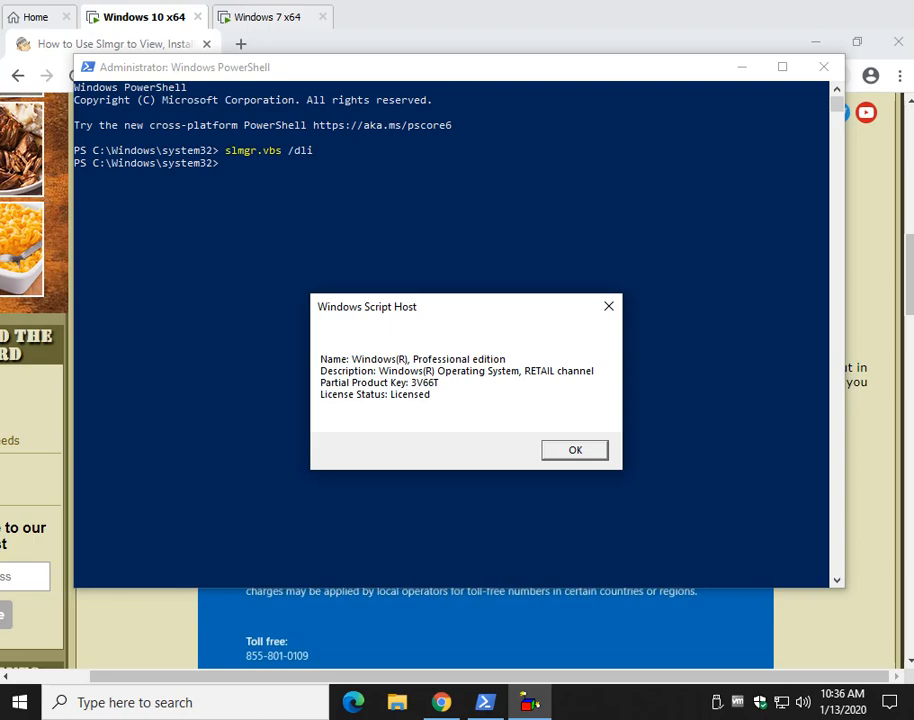
pyautogui.click(574, 448)
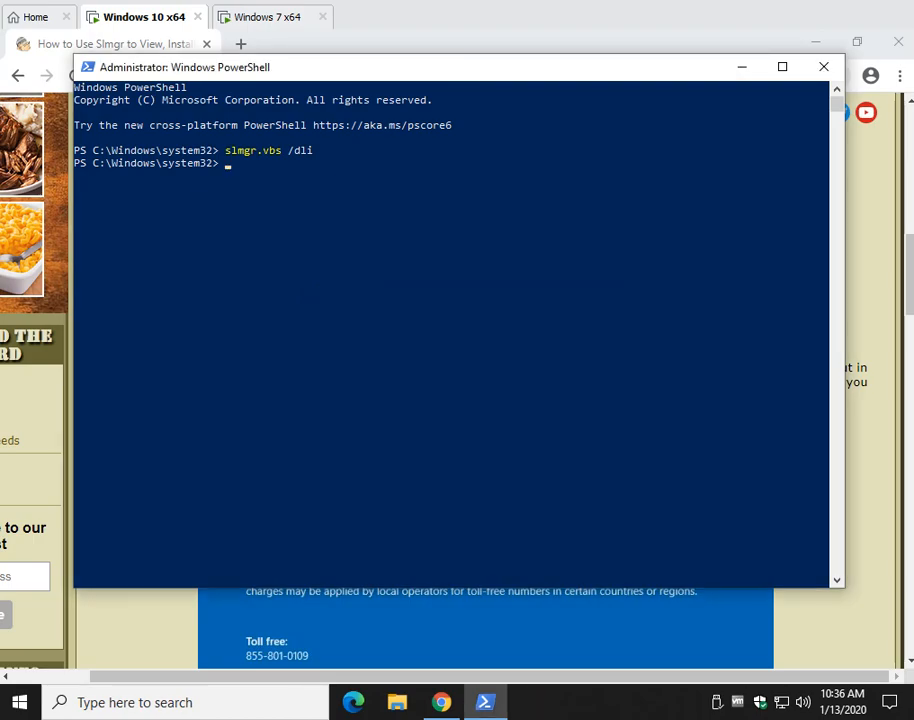
# Run slmgr.vbs /dli in the Windows 7 Command Prompt.
pyautogui.click(268, 16)
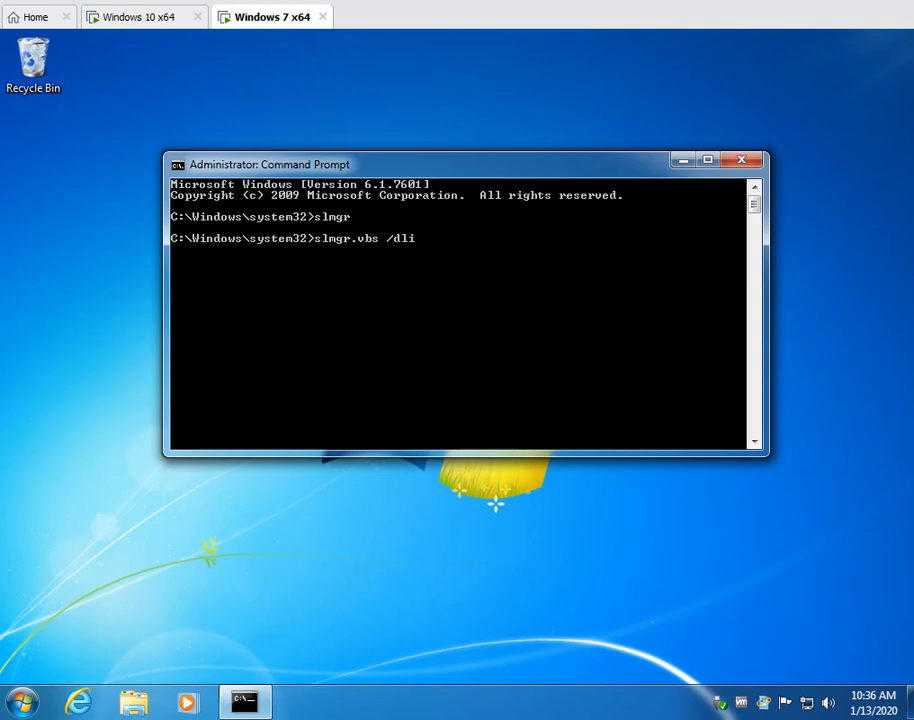
pyautogui.press('Return')
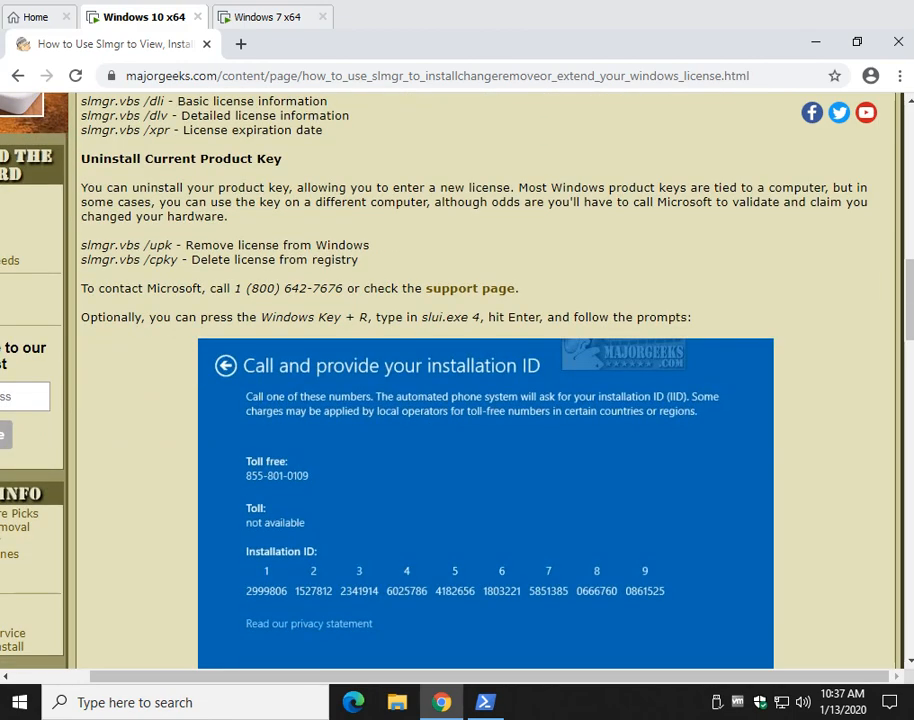
# Read the installation ID section and highlight the slui.exe 4 command.
pyautogui.doubleClick(124, 244)
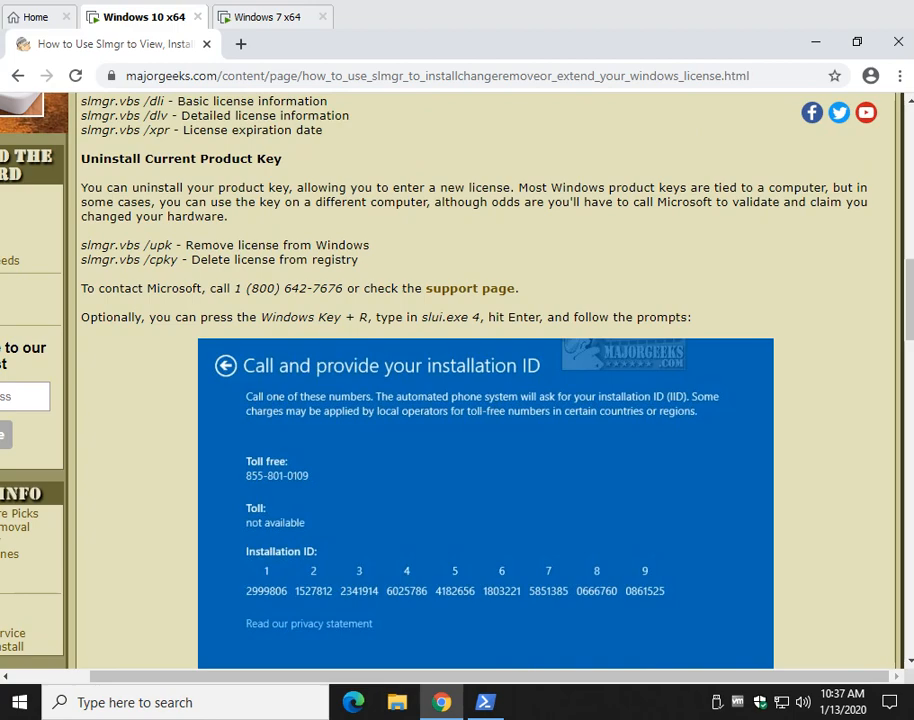
pyautogui.scroll(-3)
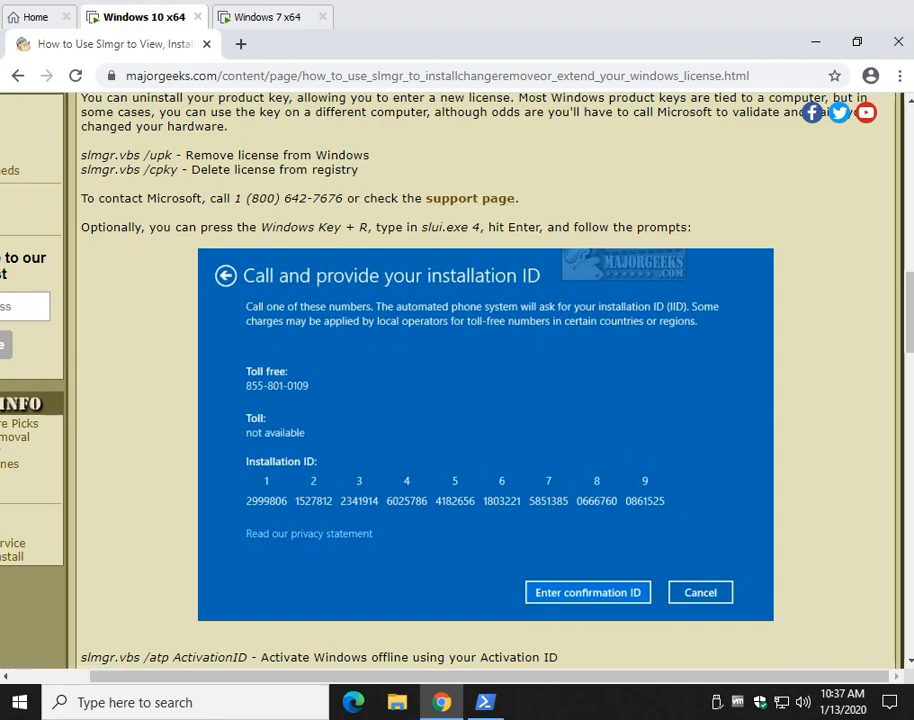
pyautogui.doubleClick(448, 228)
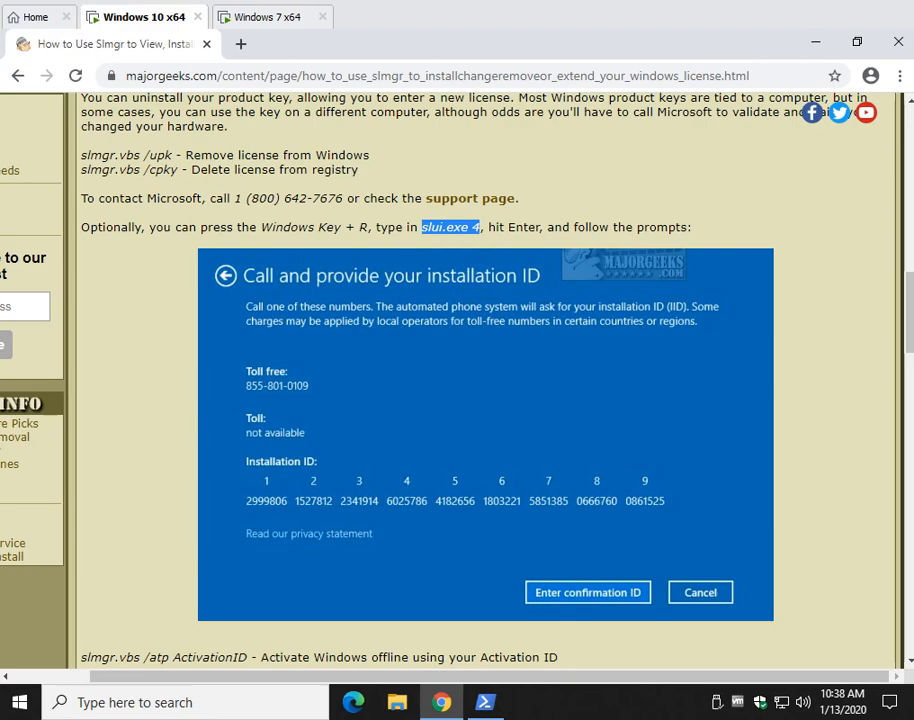
# Highlight slmgr.vbs /atp in the Activate Windows section and continue down.
pyautogui.scroll(-3)
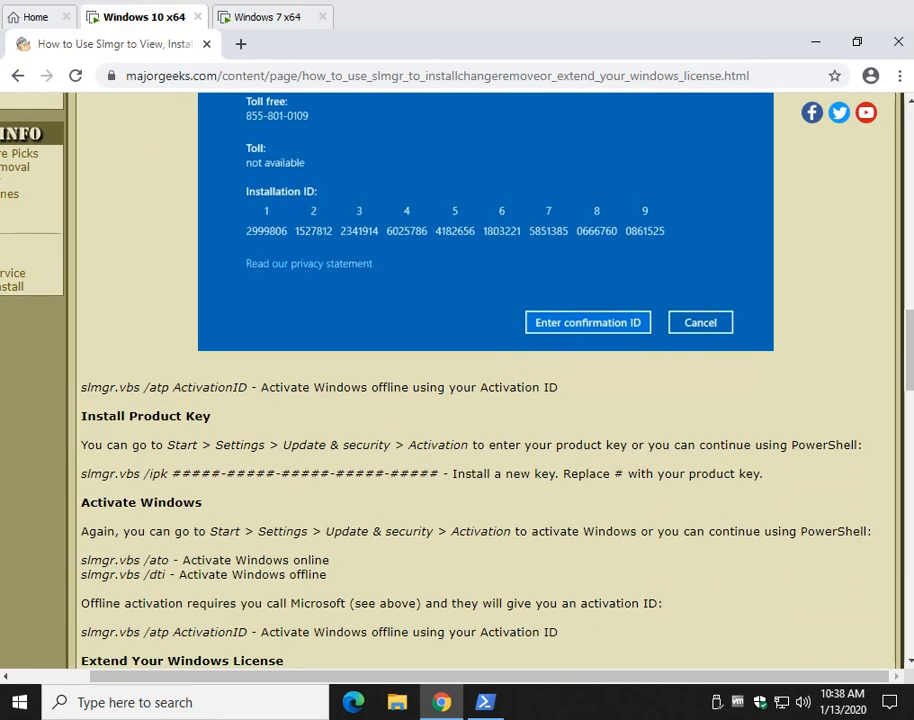
pyautogui.doubleClick(168, 388)
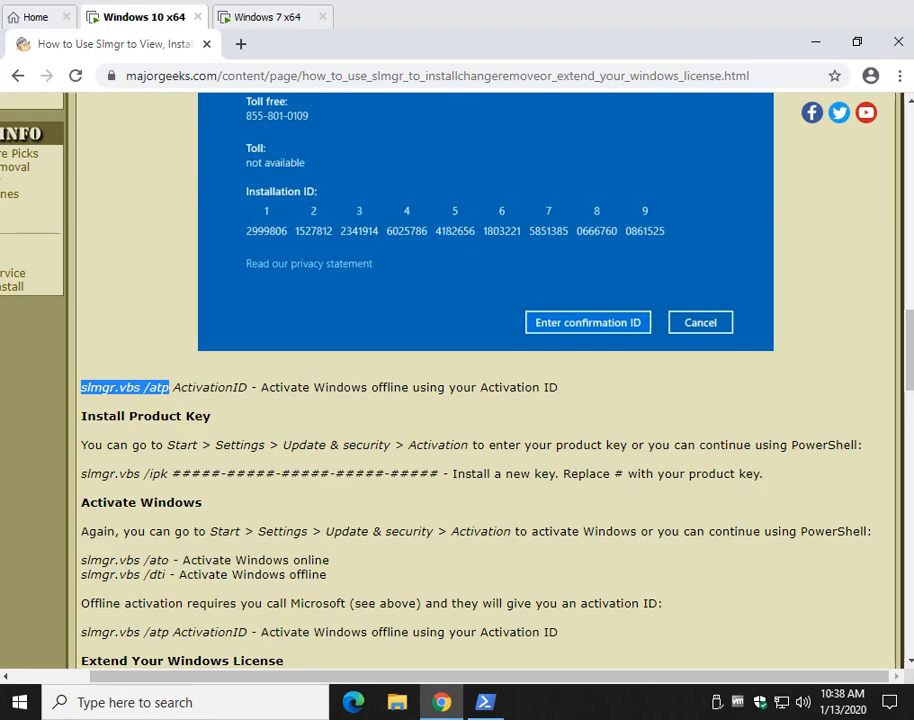
pyautogui.scroll(-3)
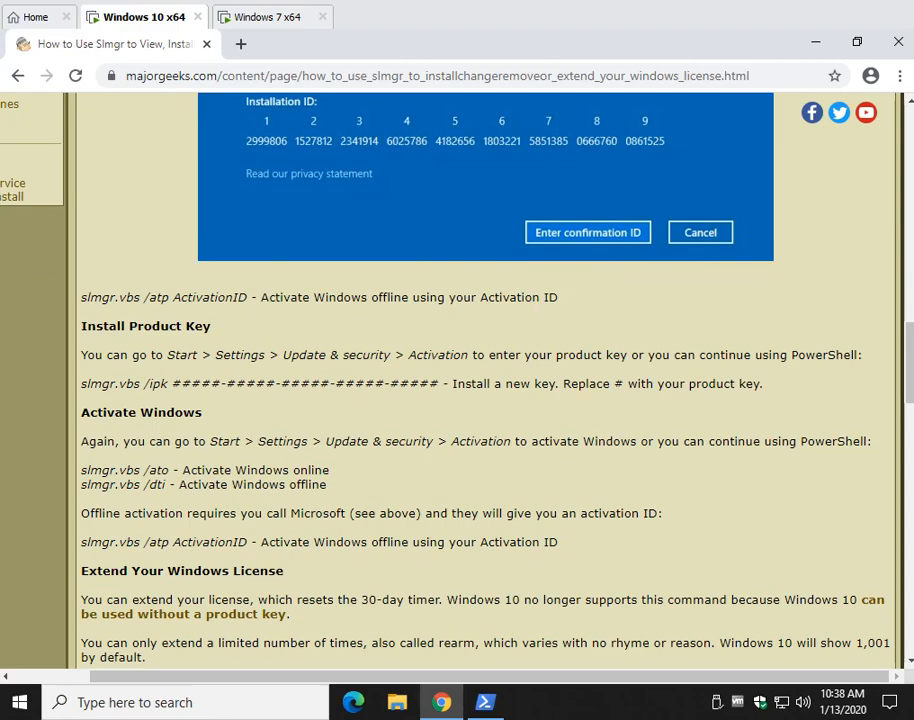
pyautogui.doubleClick(110, 384)
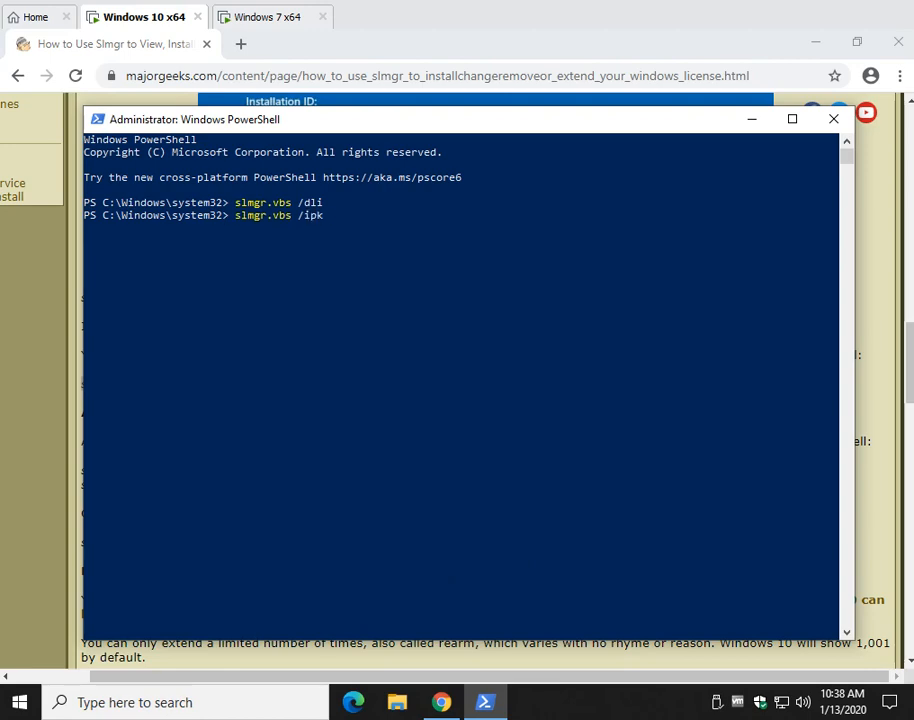
pyautogui.write('12345-')
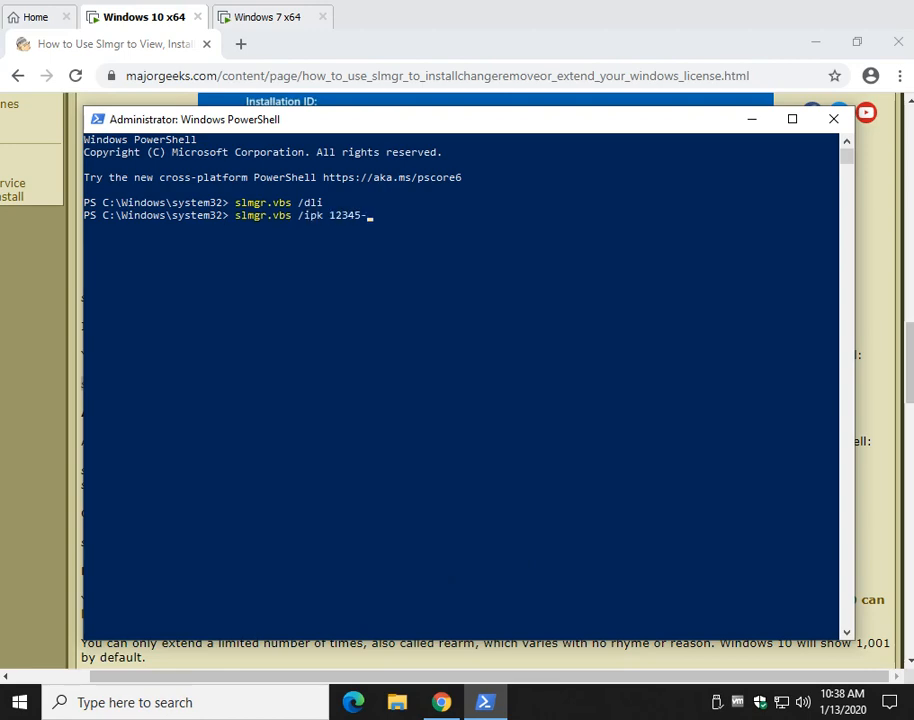
pyautogui.write('12345-123')
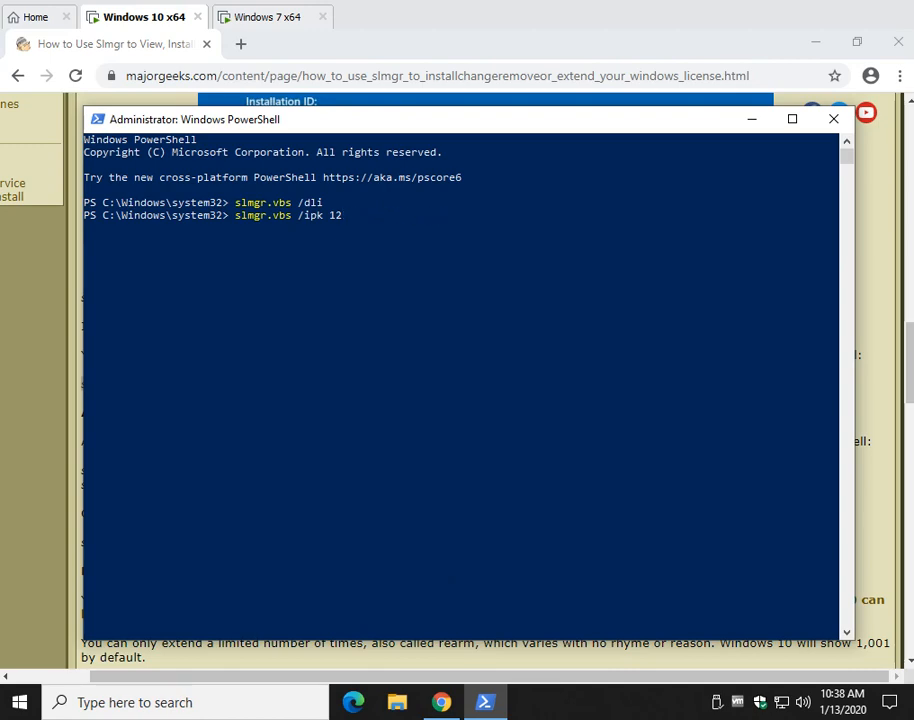
pyautogui.click(832, 118)
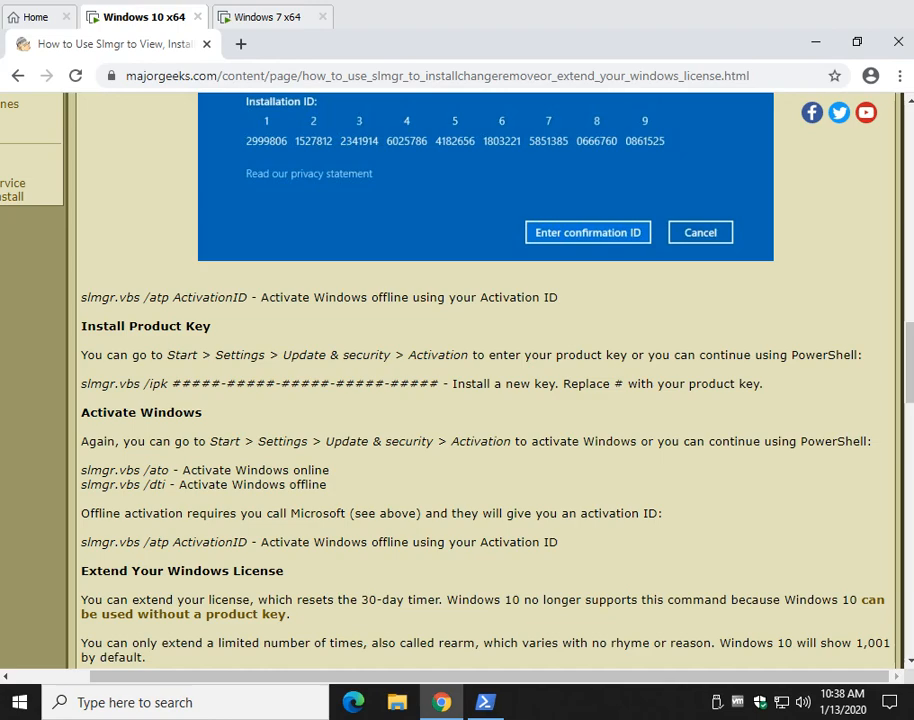
pyautogui.scroll(-3)
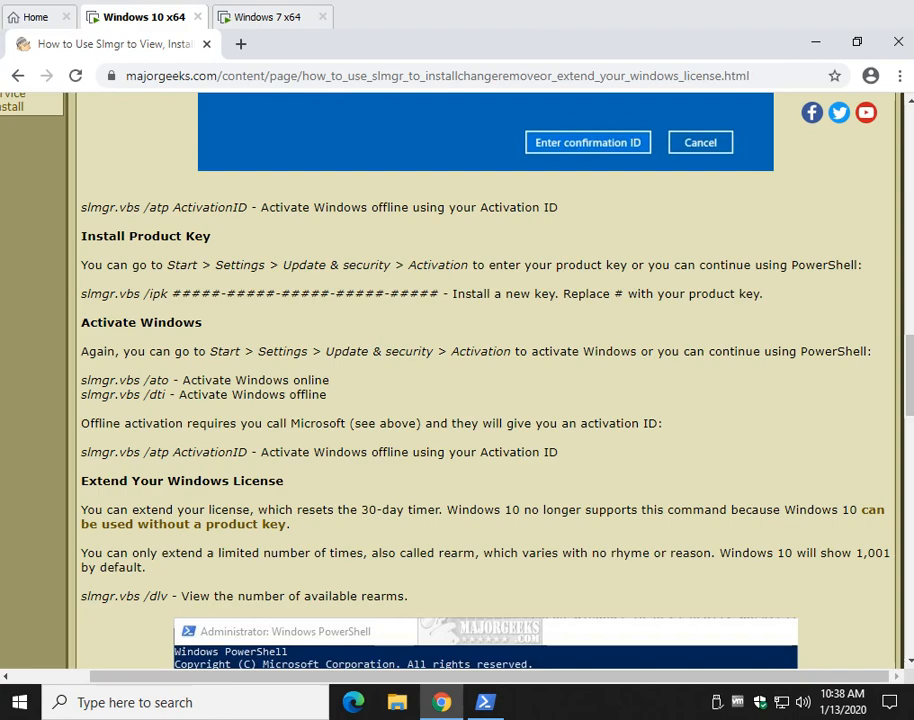
# Highlight the offline activation description in the Activate Windows section.
pyautogui.doubleClick(252, 394)
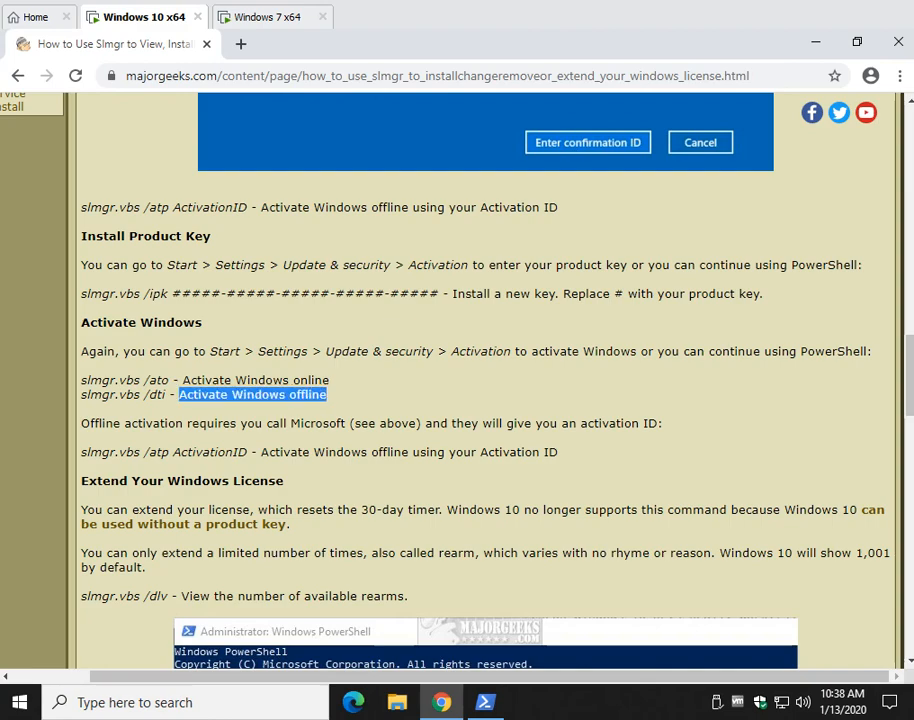
pyautogui.scroll(3)
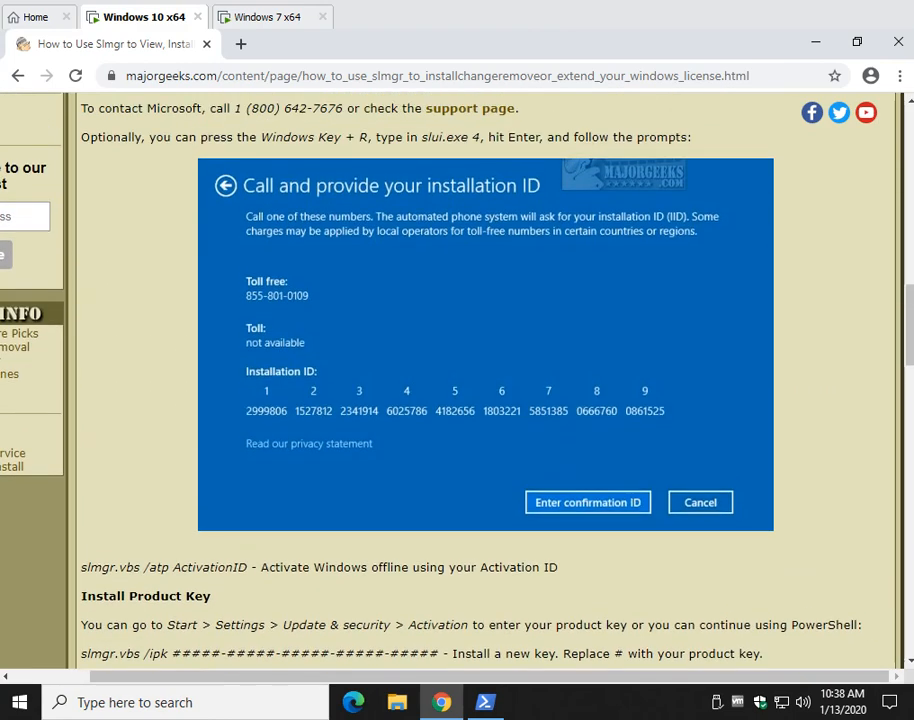
pyautogui.scroll(-3)
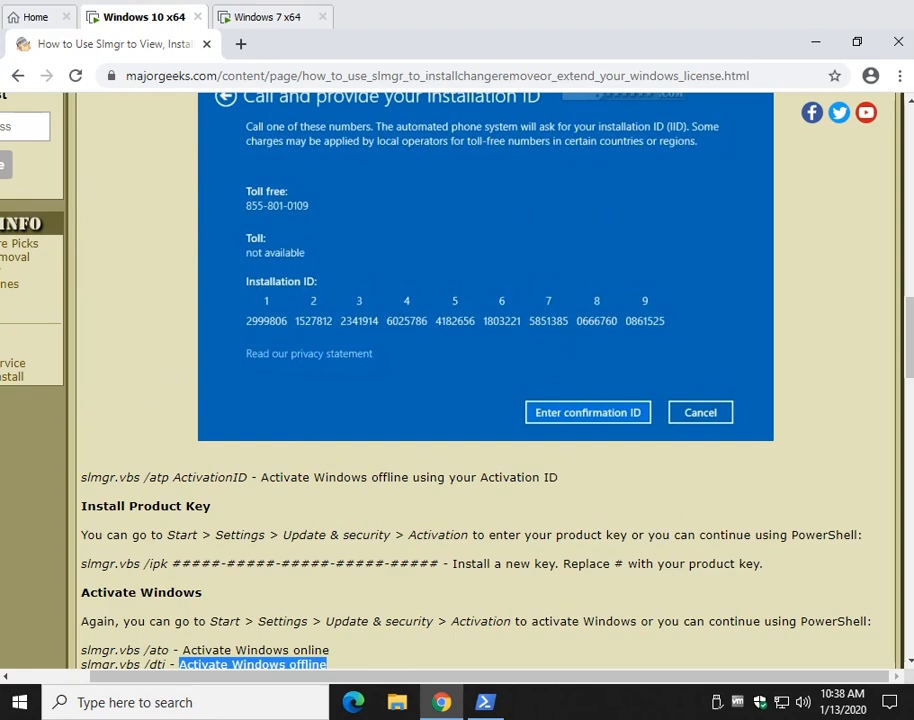
pyautogui.scroll(3)
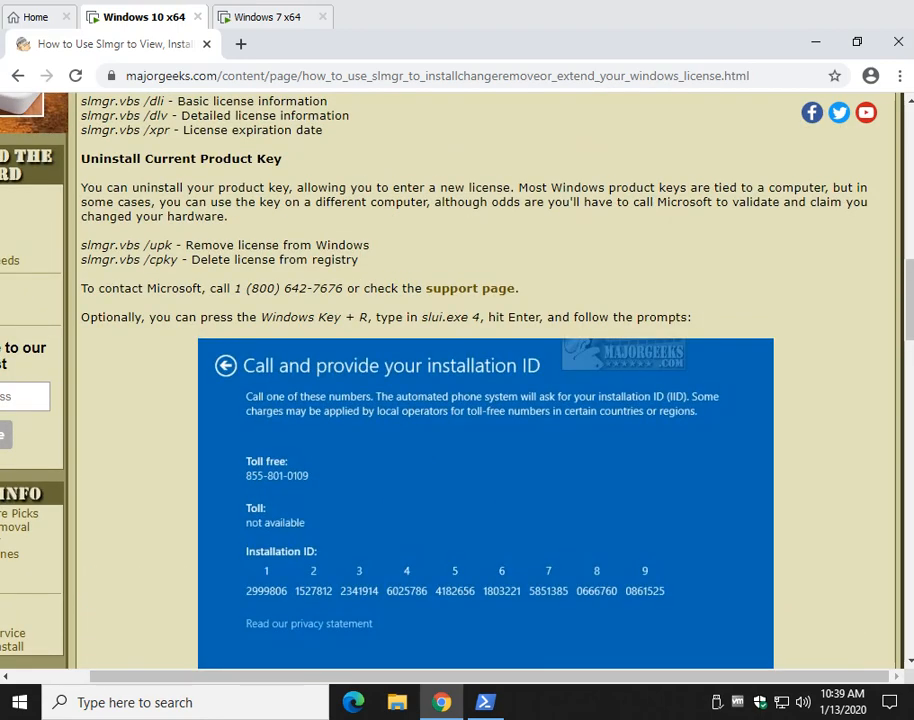
# Scroll down to Extend Your Windows License and its slmgr.vbs /dlv example.
pyautogui.scroll(-3)
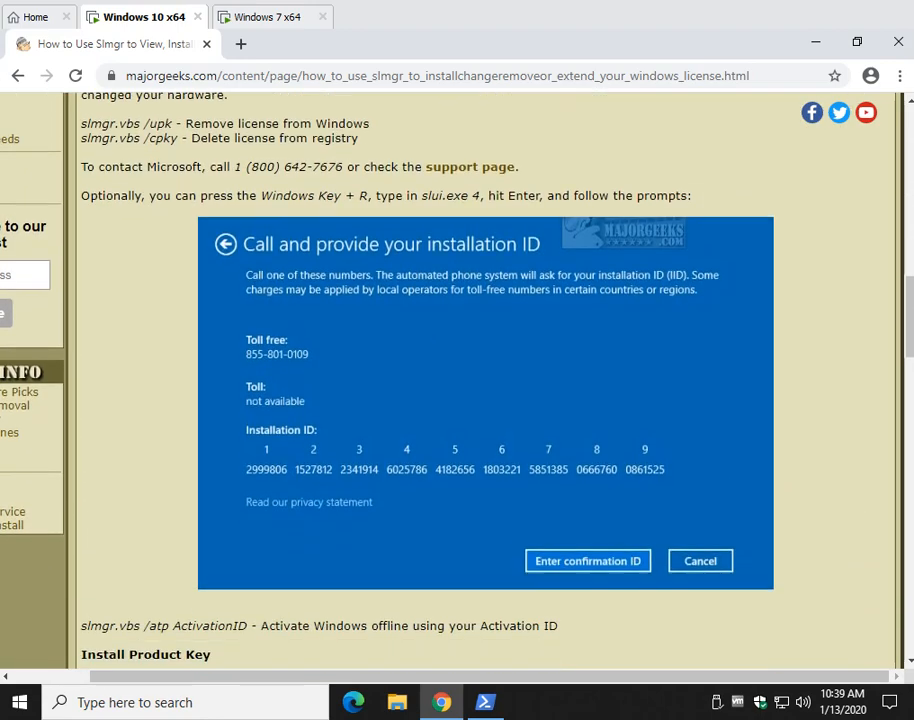
pyautogui.scroll(-3)
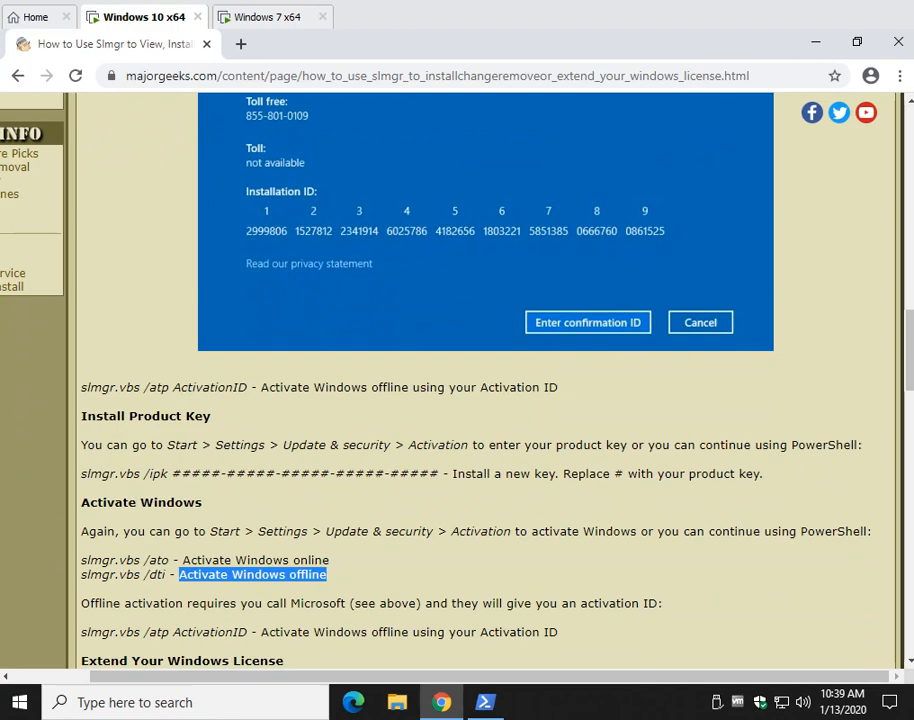
pyautogui.scroll(-3)
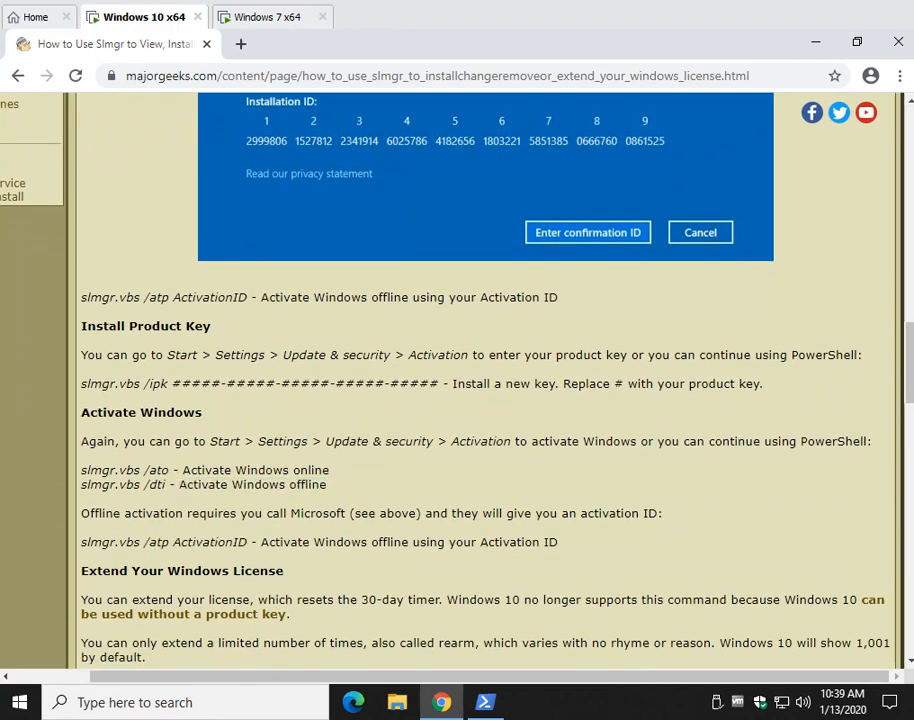
pyautogui.doubleClick(110, 470)
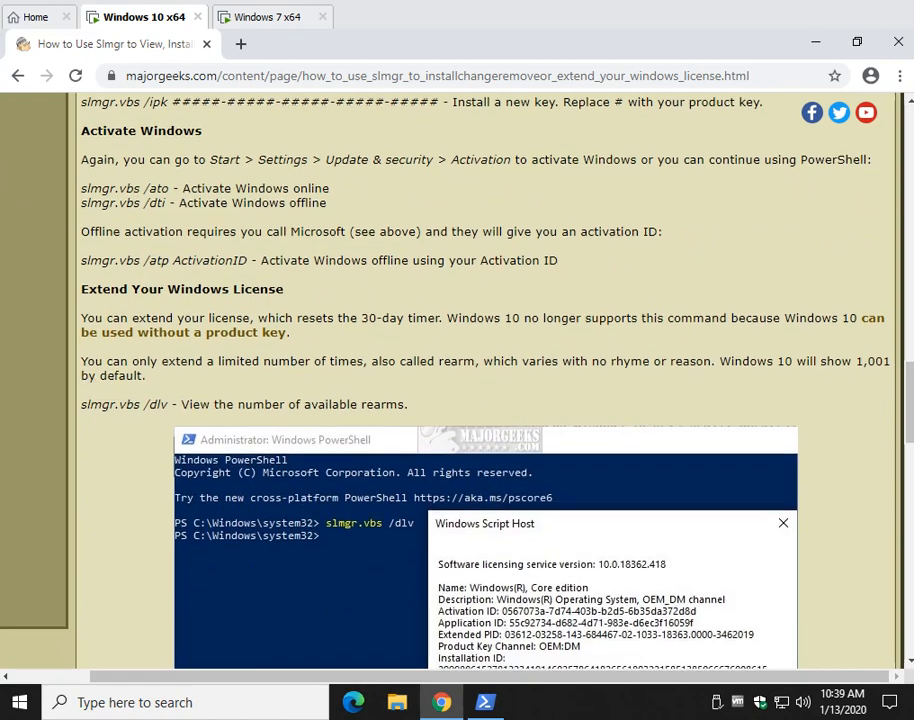
# Highlight slmgr.vbs /dlv in the article and run it in PowerShell.
pyautogui.scroll(-3)
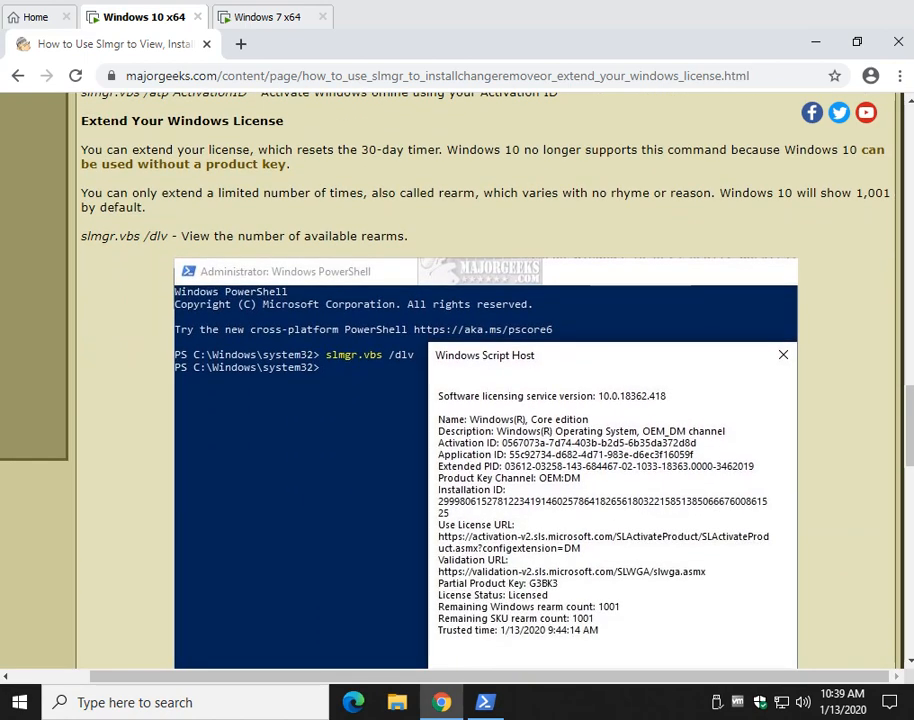
pyautogui.doubleClick(124, 236)
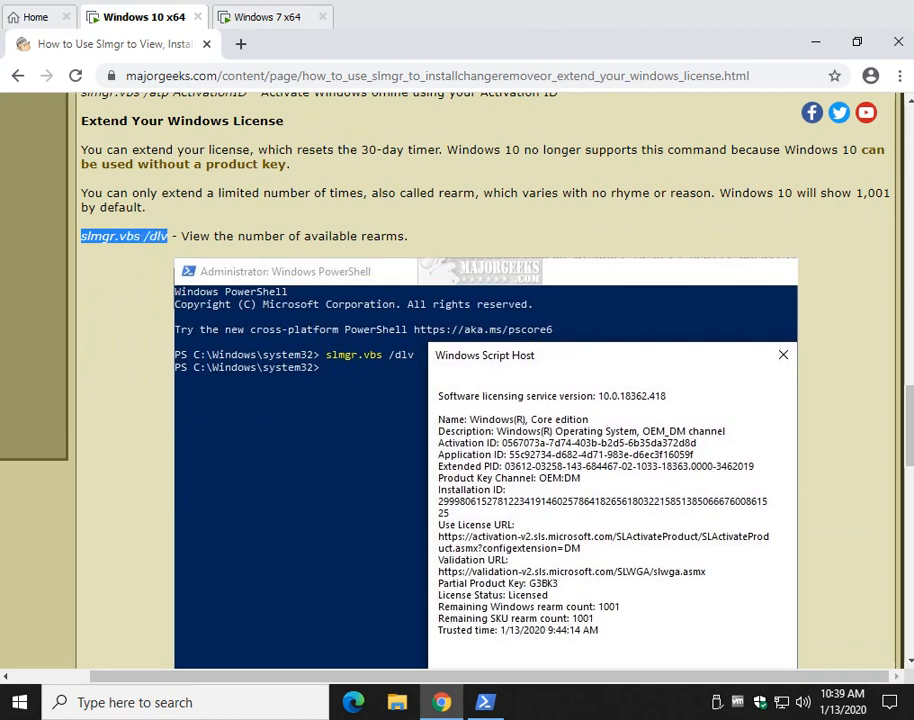
pyautogui.click(784, 356)
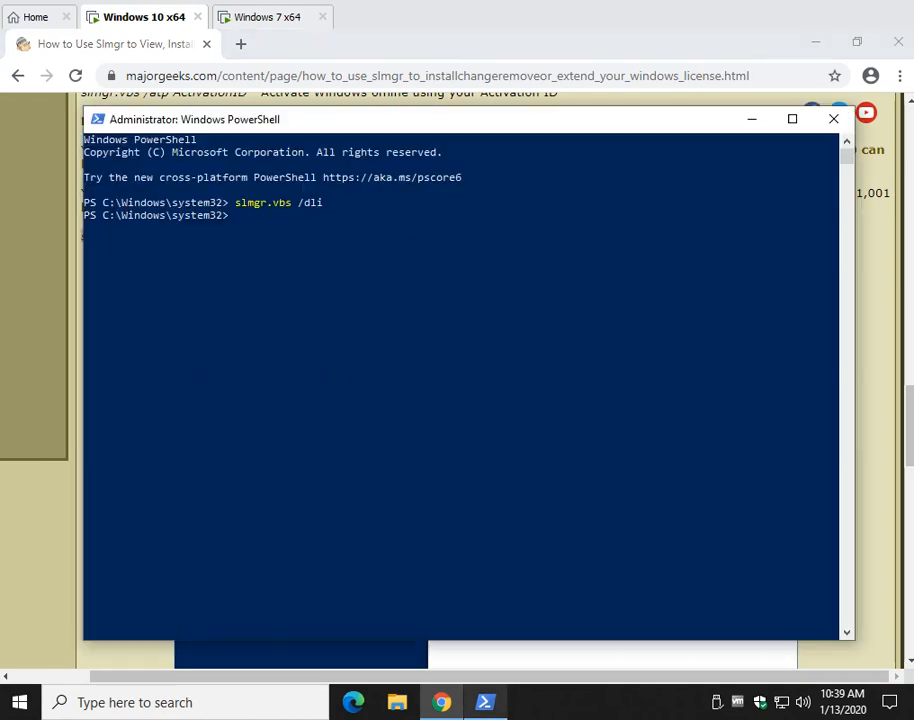
pyautogui.write('slmgr.vbs /dlv')
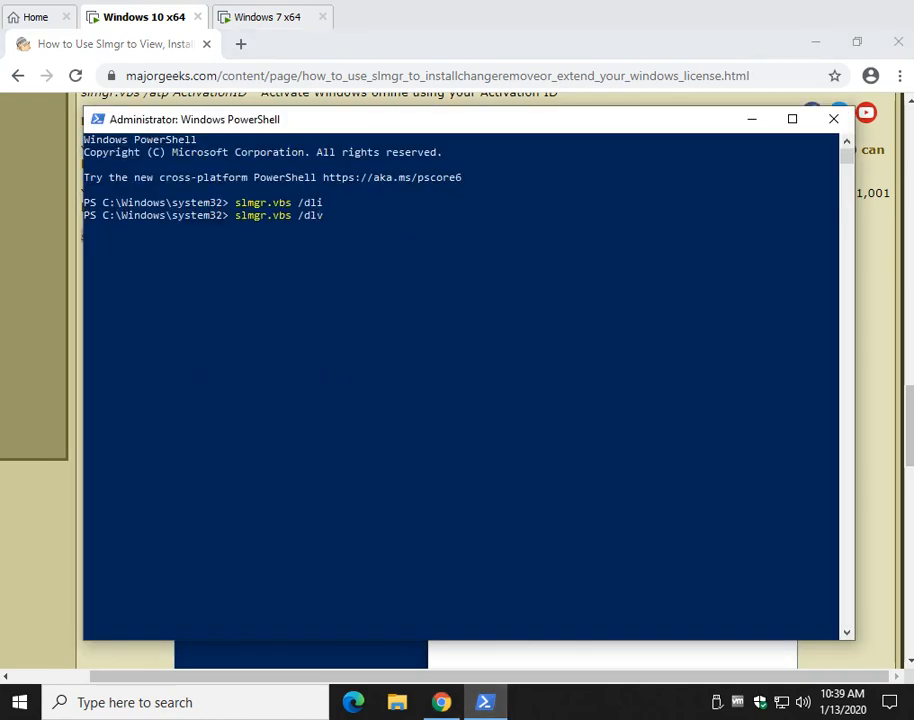
pyautogui.press('Return')
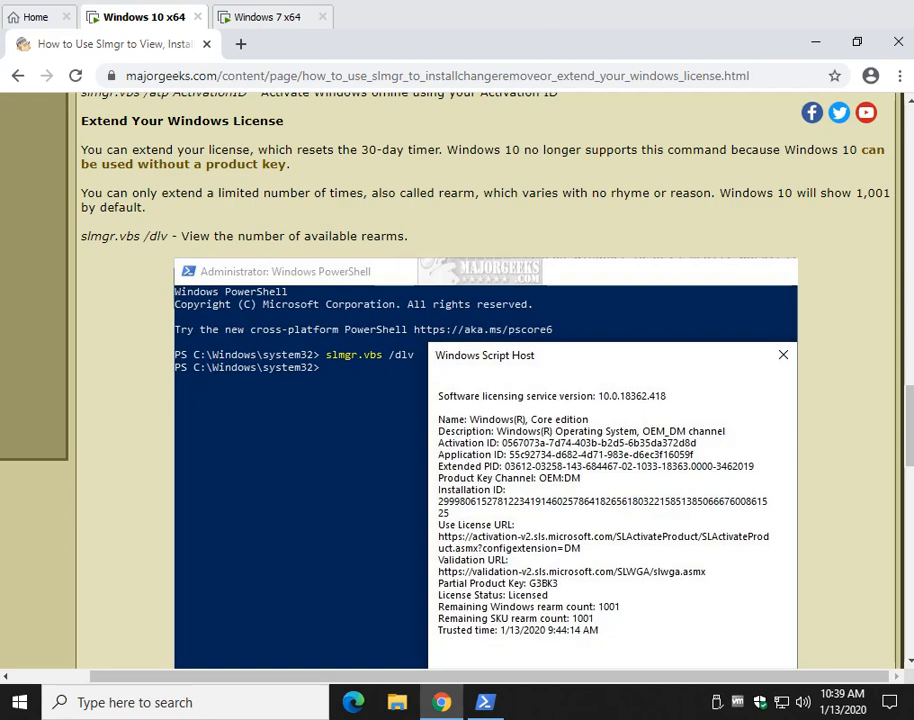
# Re-run slmgr.vbs /dlv showing Professional, retail, 1001 rearms; dismiss it and go to Windows 7.
pyautogui.click(784, 354)
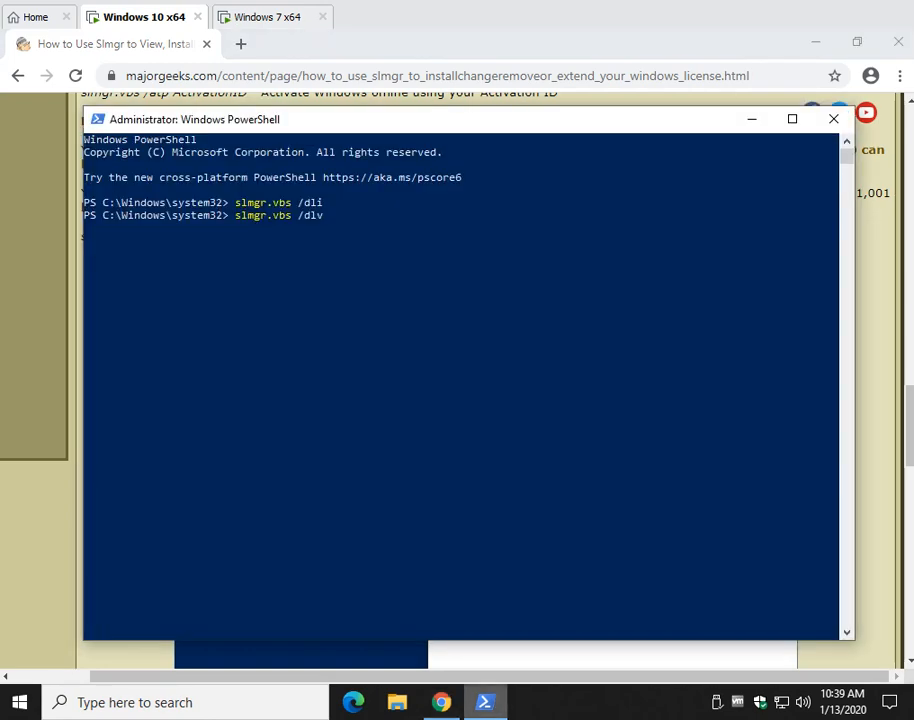
pyautogui.press('Return')
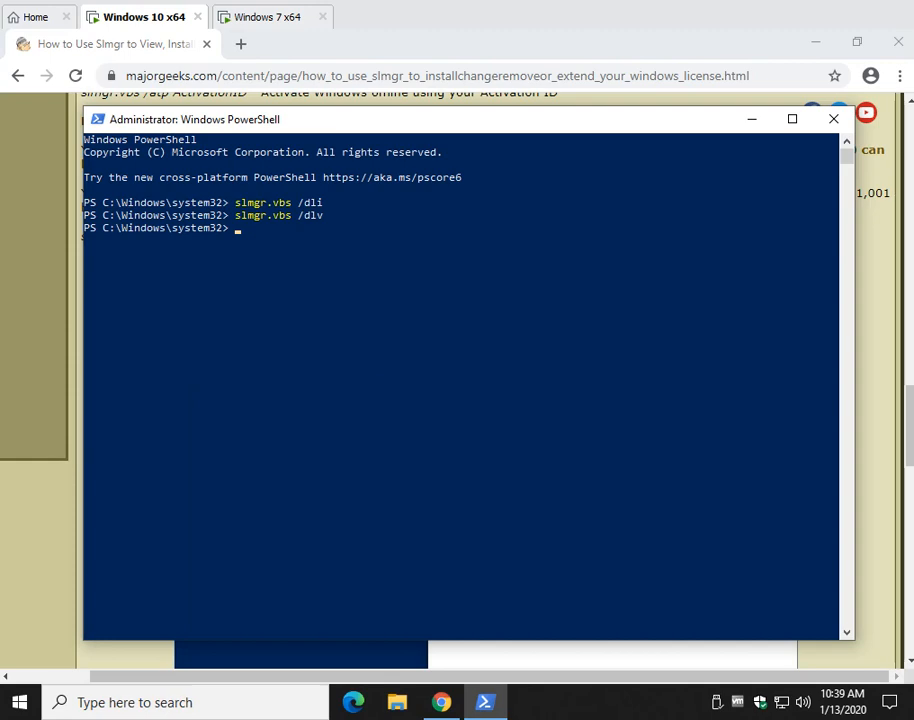
pyautogui.press('Return')
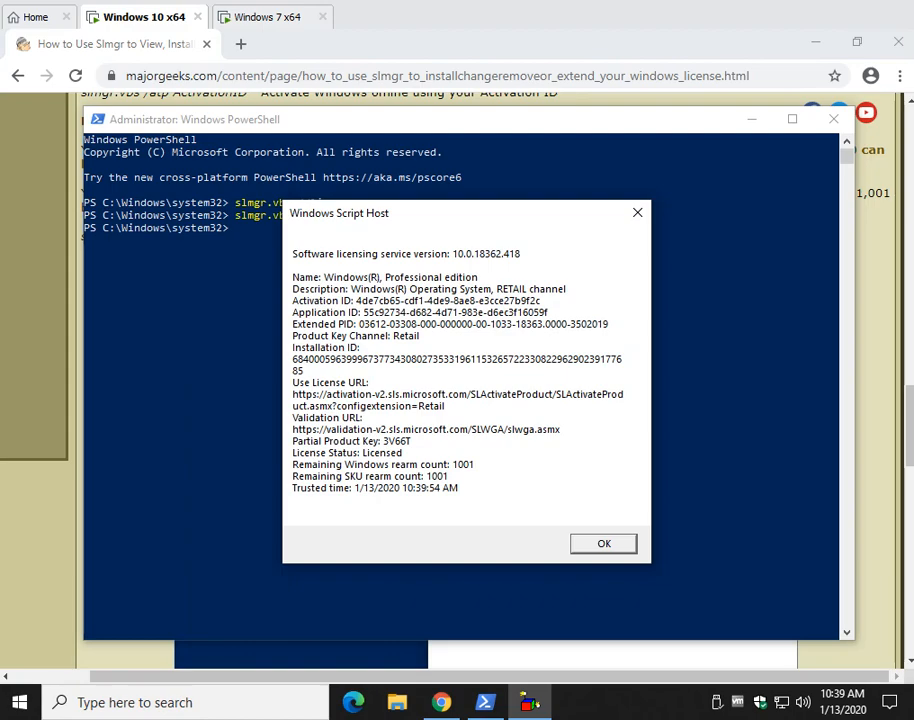
pyautogui.click(604, 544)
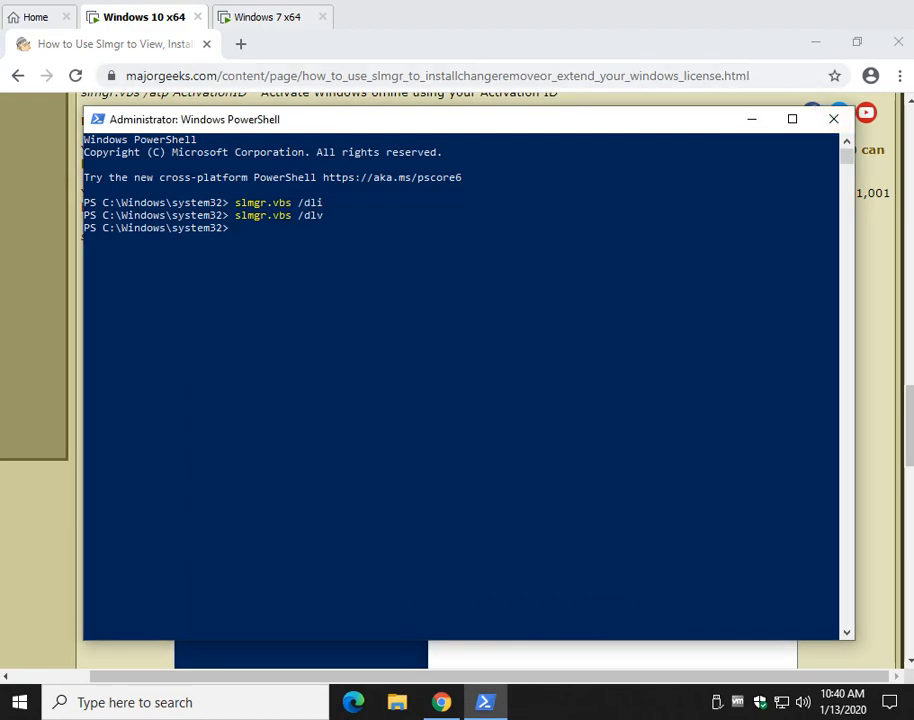
pyautogui.moveTo(270, 16)
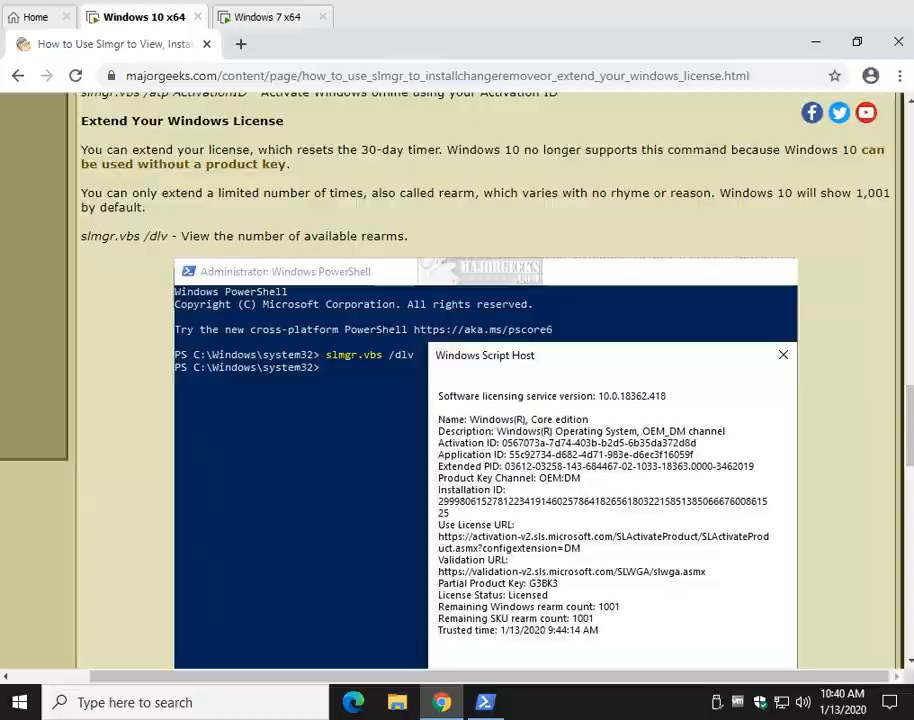
pyautogui.click(272, 16)
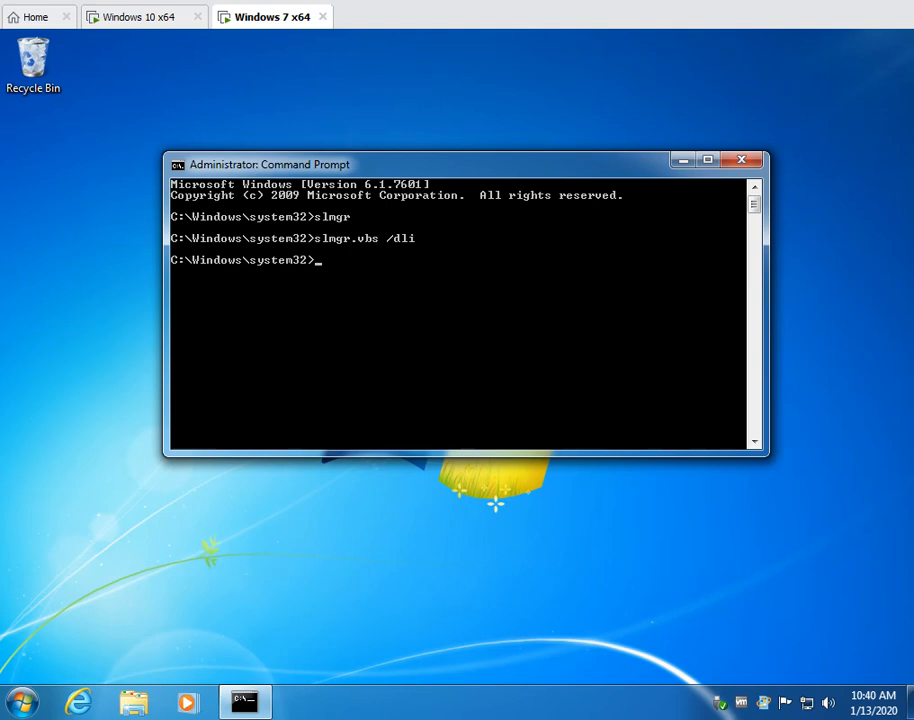
# Run slmgr.vbs /dlv on Windows 7: initial grace period, 3 rearms; return to Windows 10.
pyautogui.write('slmgr.')
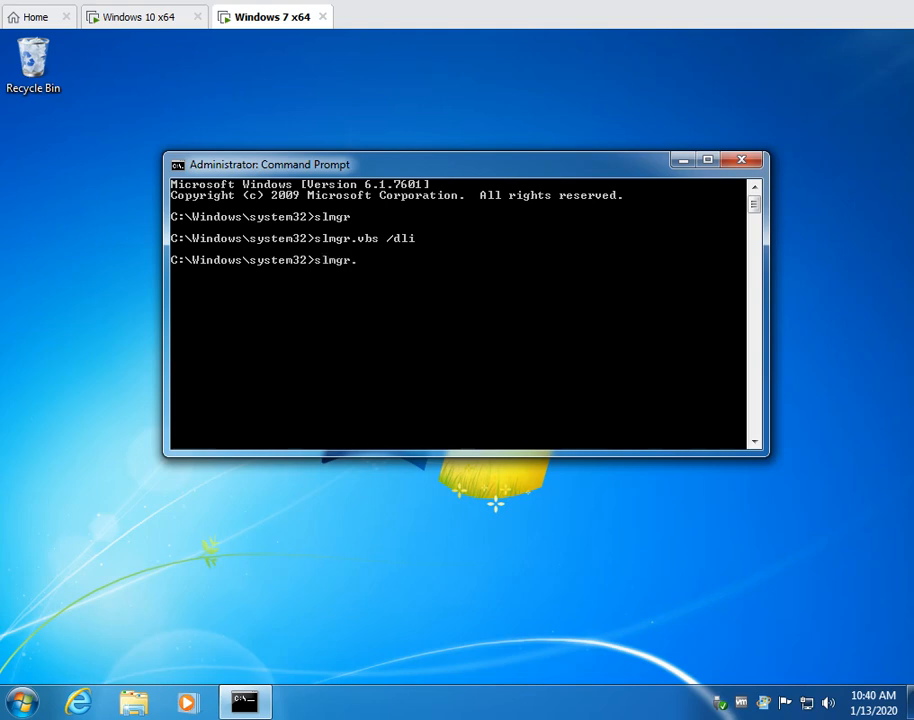
pyautogui.write('vbs /')
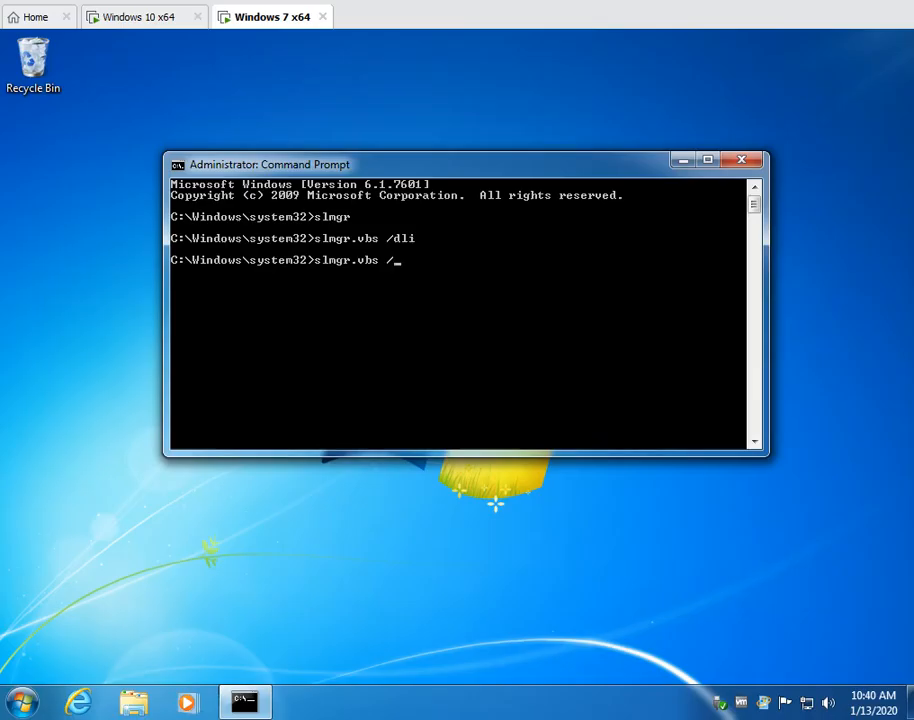
pyautogui.write('d')
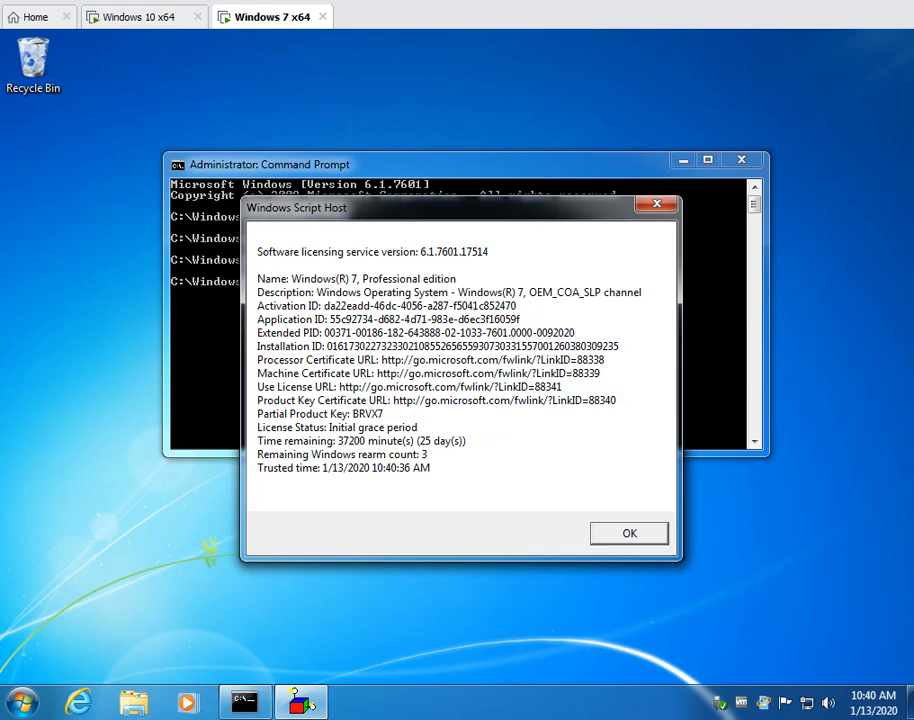
pyautogui.click(628, 532)
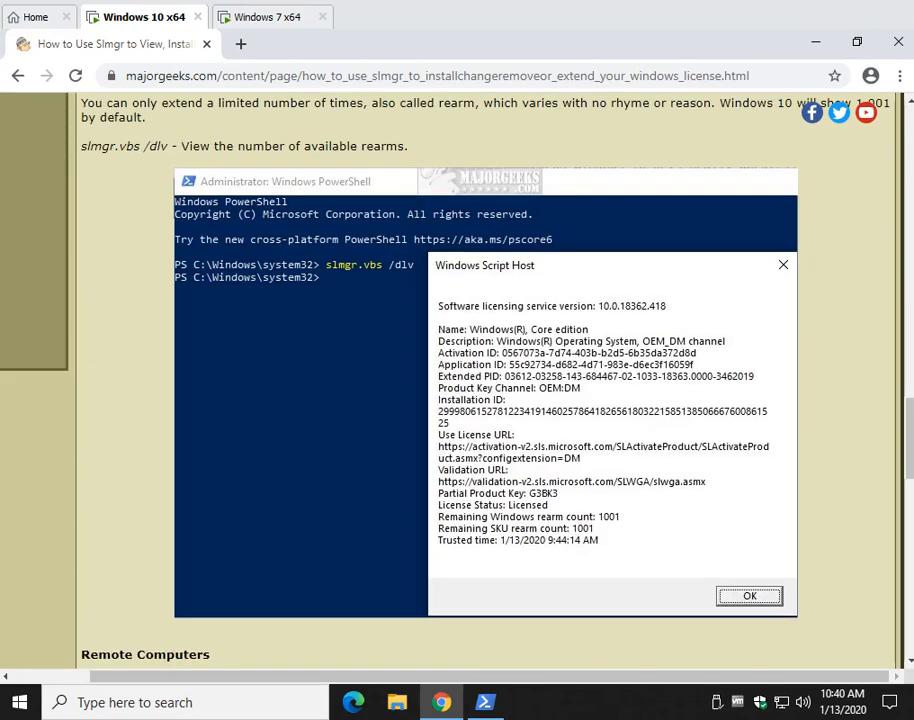
# Read the Remote Computers section and highlight the option part of the remote slmgr command.
pyautogui.scroll(-3)
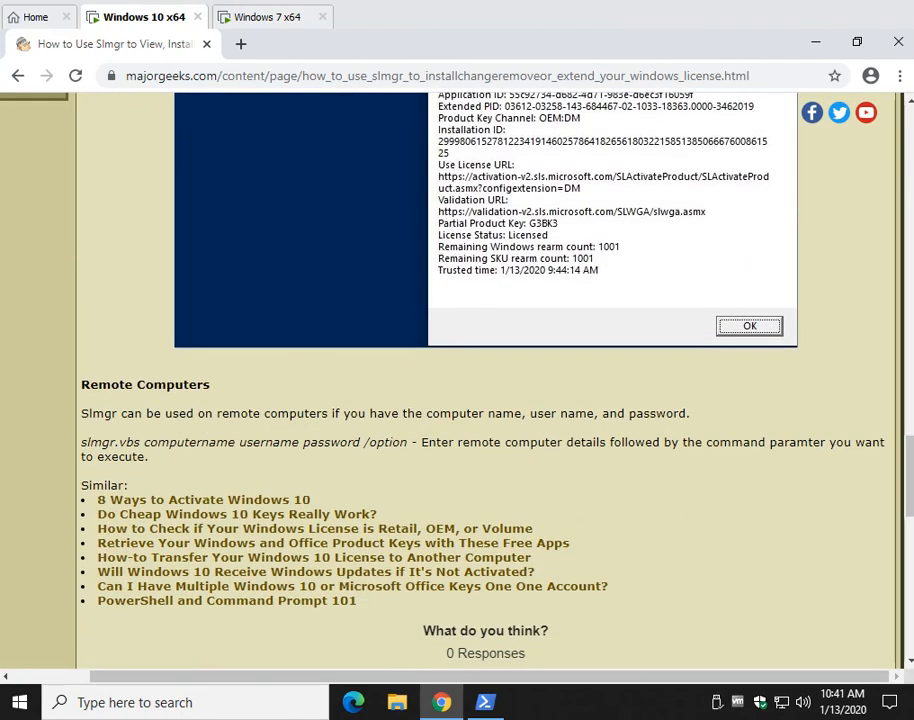
pyautogui.doubleClick(110, 442)
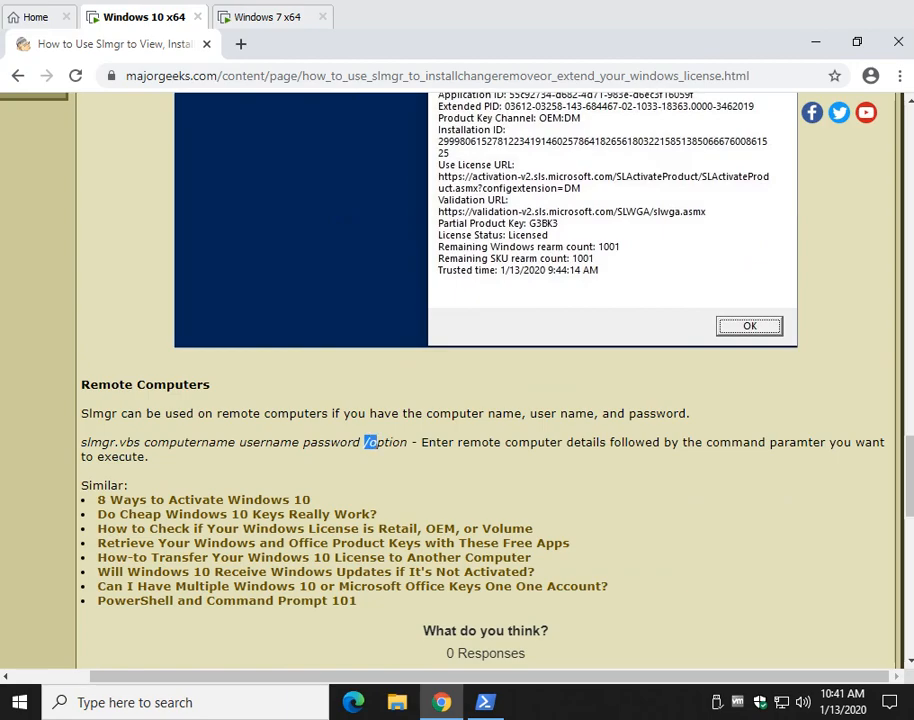
pyautogui.scroll(3)
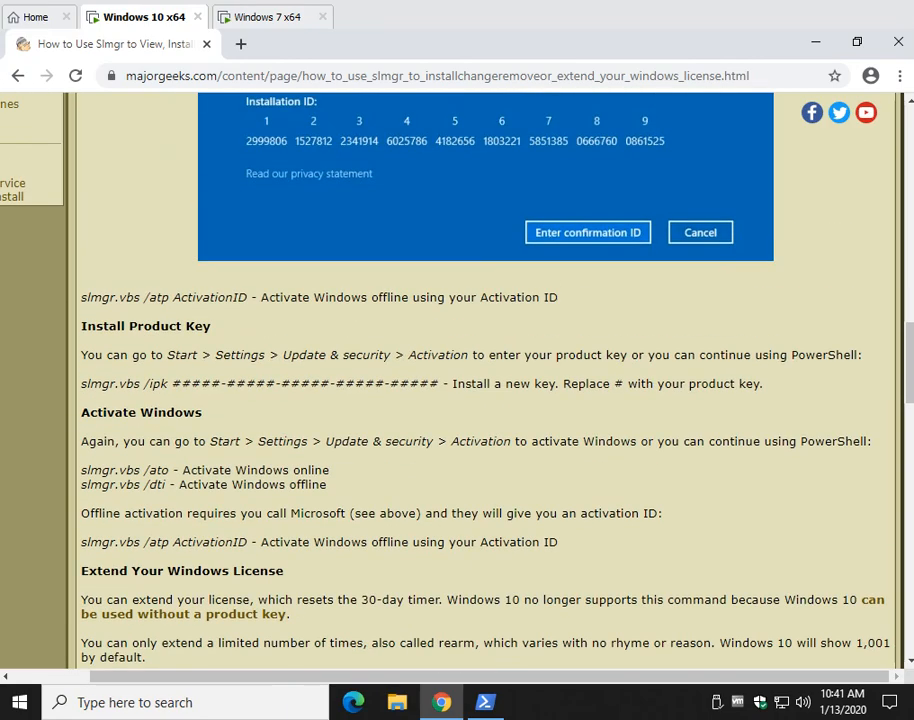
pyautogui.scroll(-3)
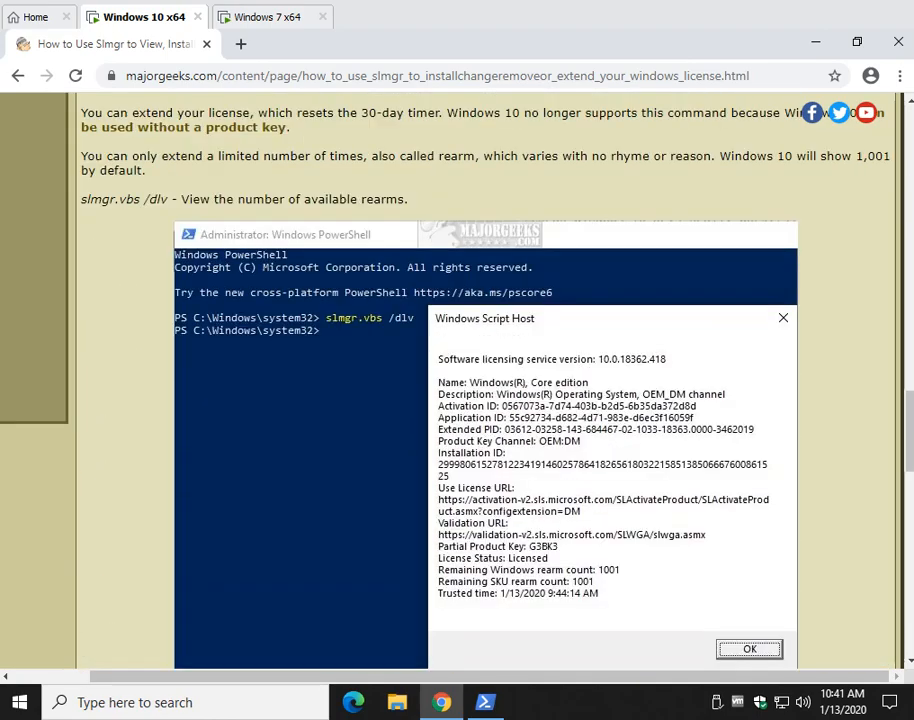
pyautogui.scroll(-3)
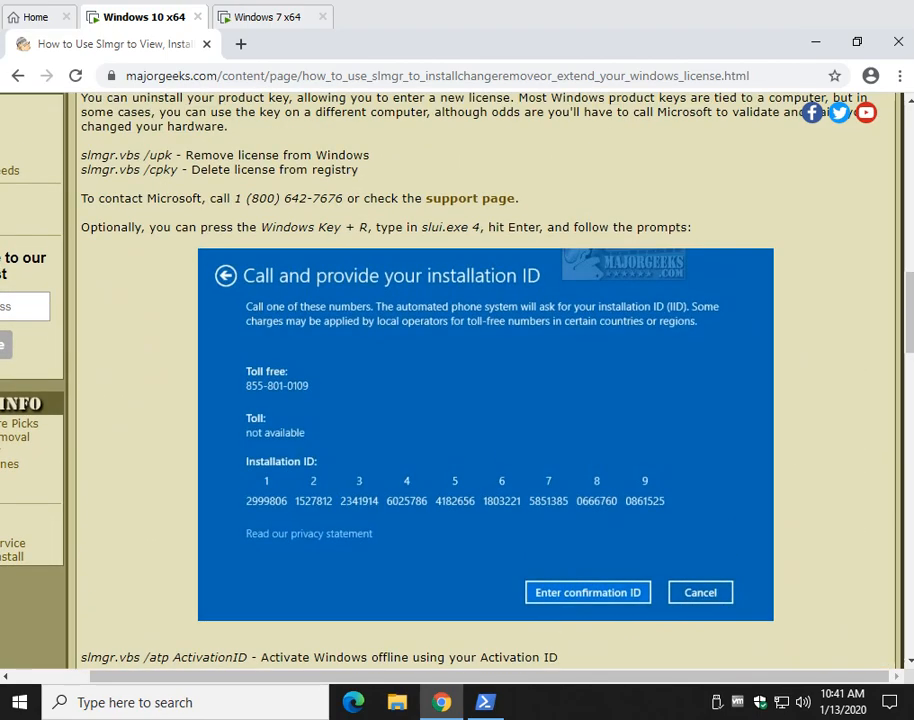
pyautogui.doubleClick(160, 156)
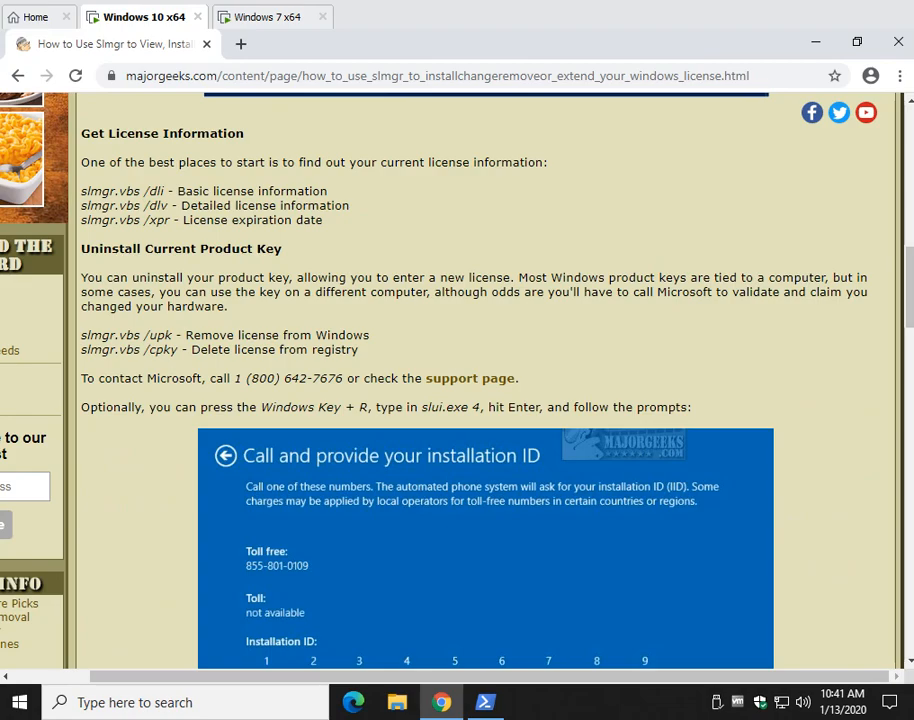
# Return to the article's title and introduction at the top of the page.
pyautogui.scroll(3)
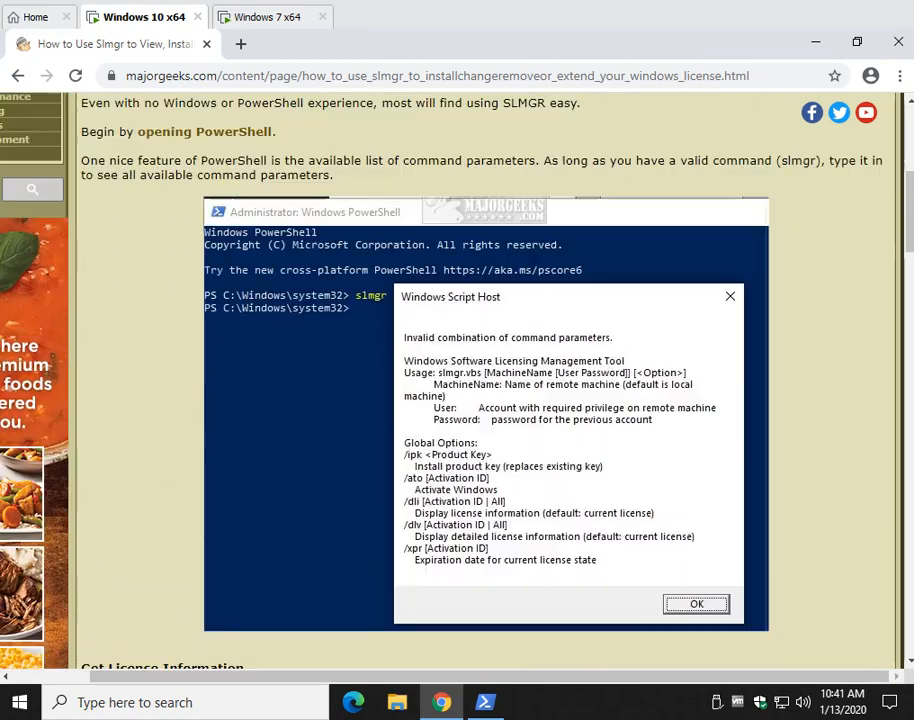
pyautogui.scroll(3)
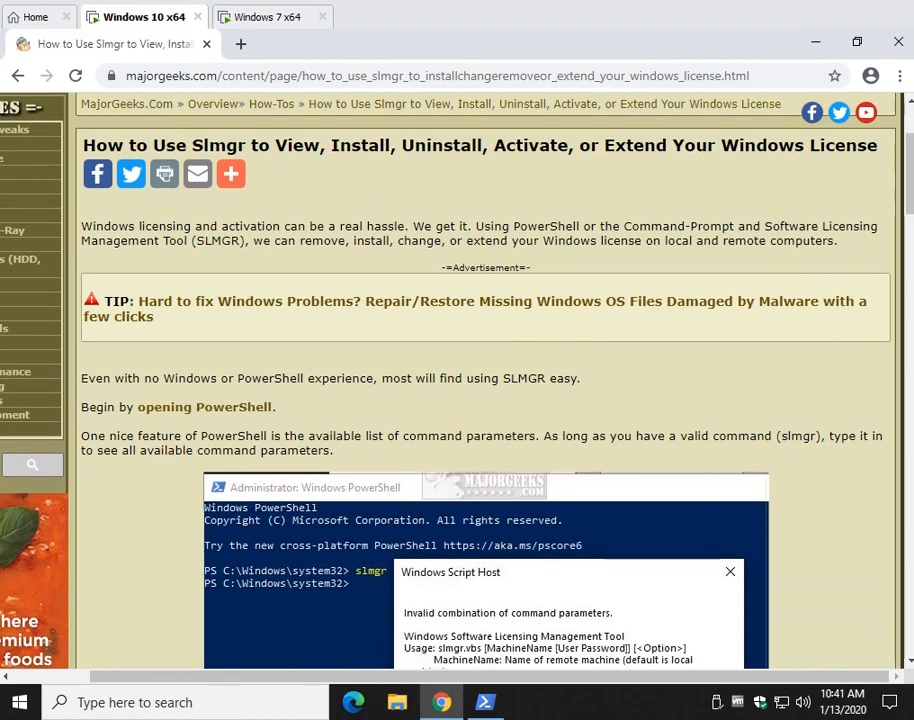